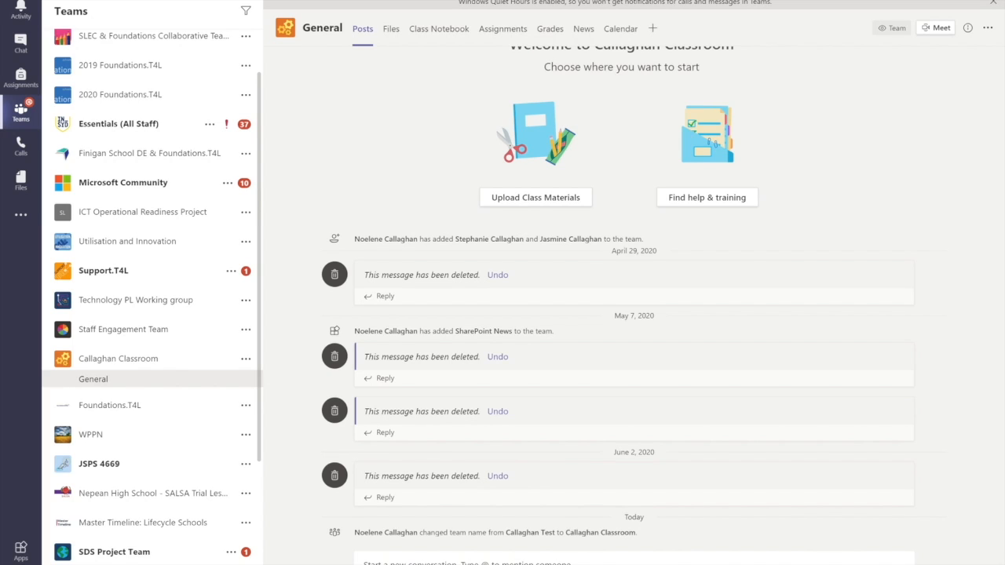
{"action": "mouse_move", "coordinate": [986, 328]}
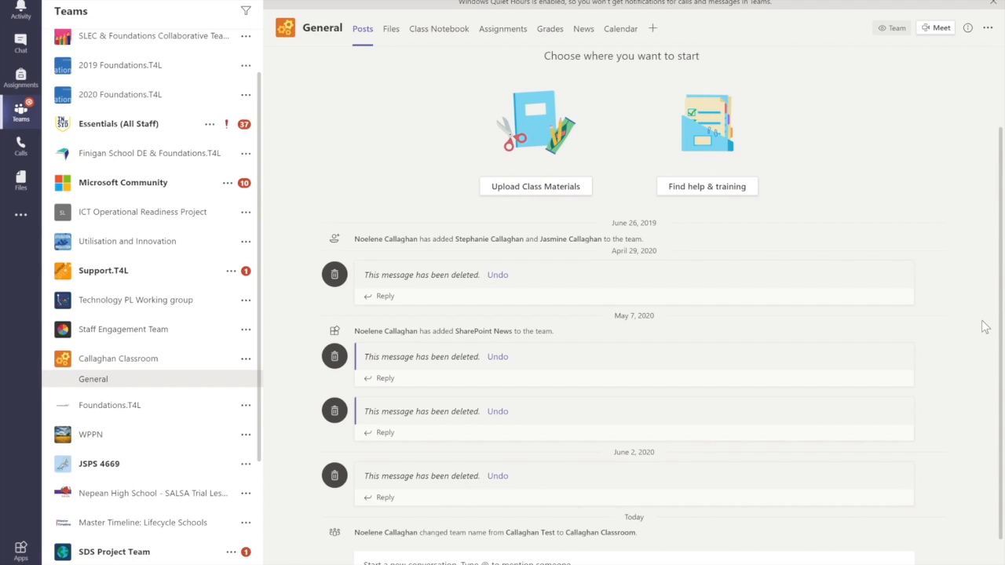
{"action": "mouse_move", "coordinate": [544, 235]}
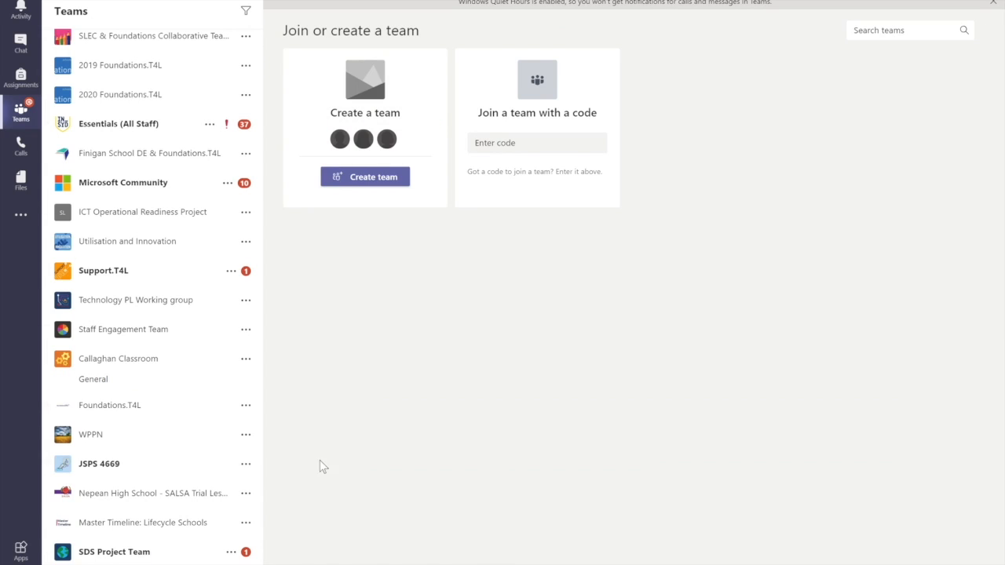
{"action": "left_click", "coordinate": [365, 176]}
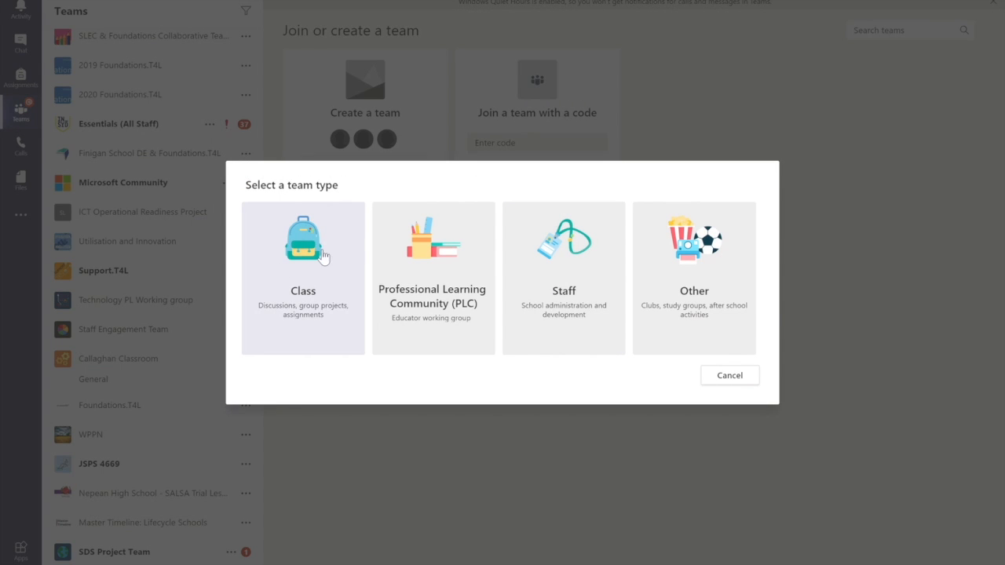
{"action": "mouse_move", "coordinate": [430, 238]}
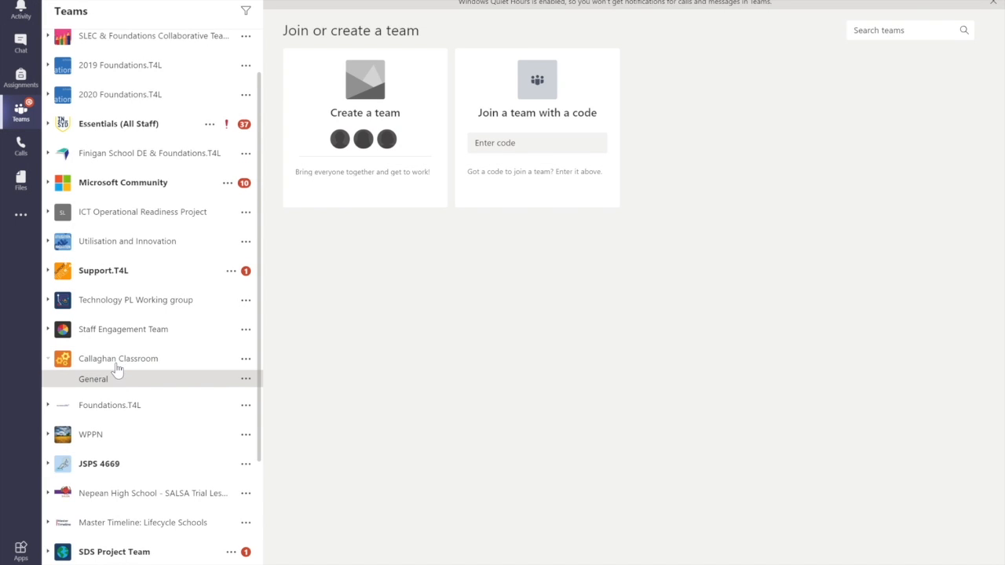
Open Assignments in Callaghan Classroom's General channel and start creating new class work.
{"action": "left_click", "coordinate": [93, 379]}
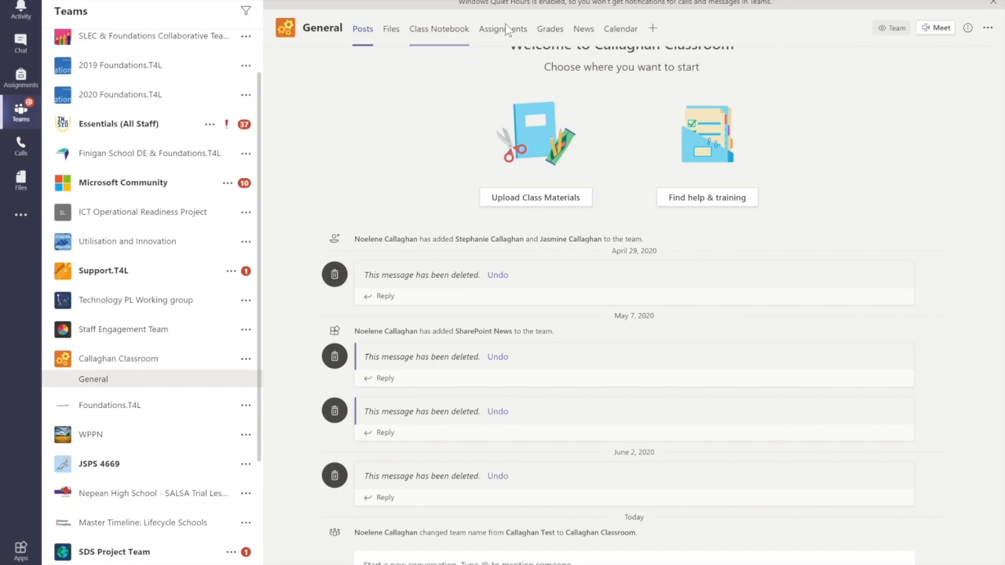
{"action": "left_click", "coordinate": [502, 28]}
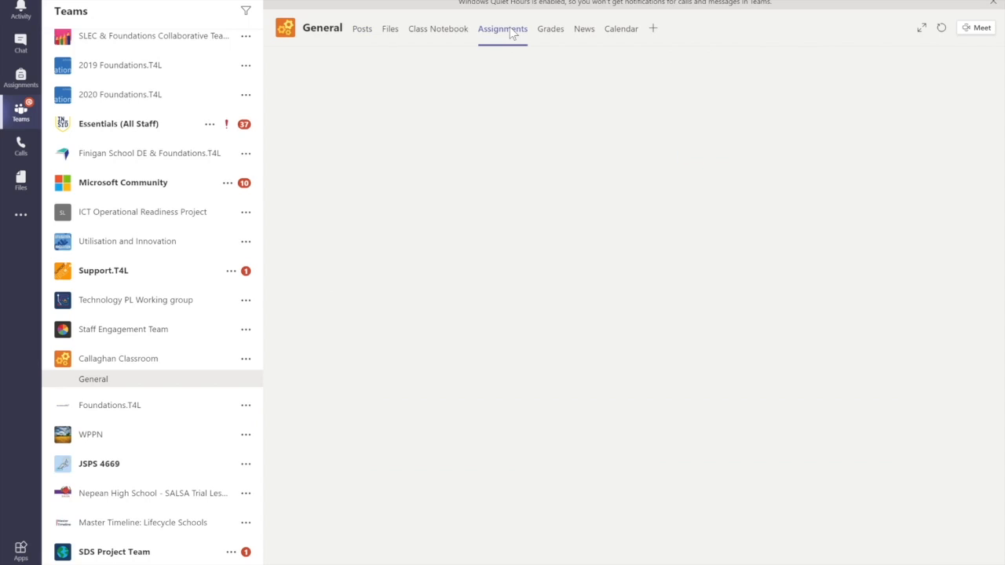
{"action": "left_click", "coordinate": [503, 28]}
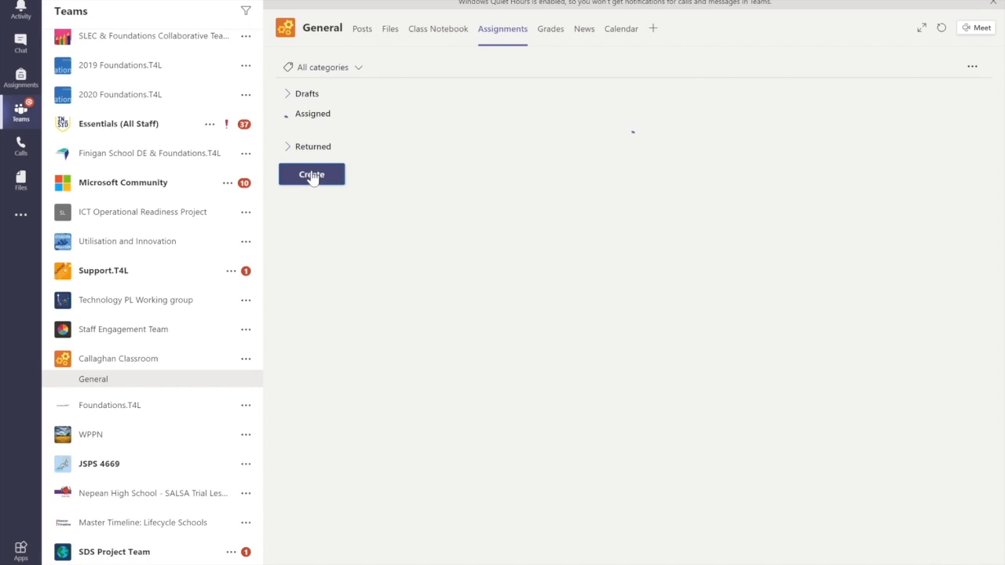
{"action": "left_click", "coordinate": [311, 175]}
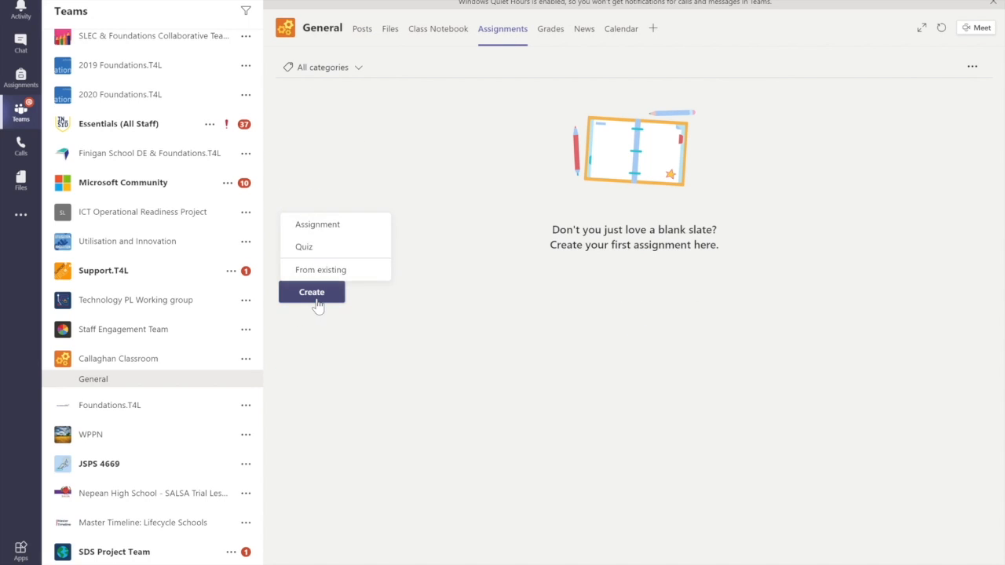
{"action": "mouse_move", "coordinate": [336, 223]}
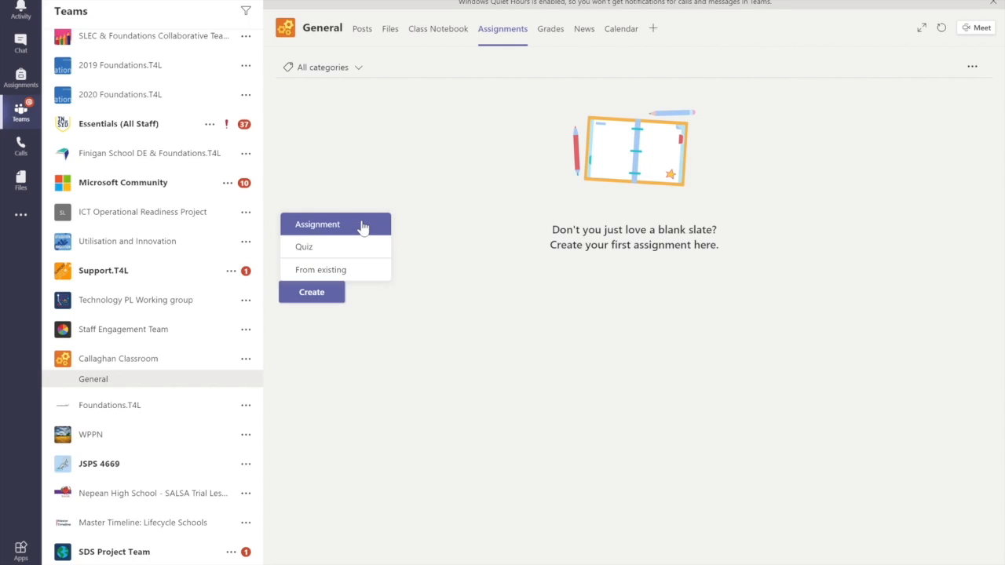
Create an assignment titled 'Assignment Task 1' with instructions 'Please read the assignment sheet'.
{"action": "left_click", "coordinate": [317, 223]}
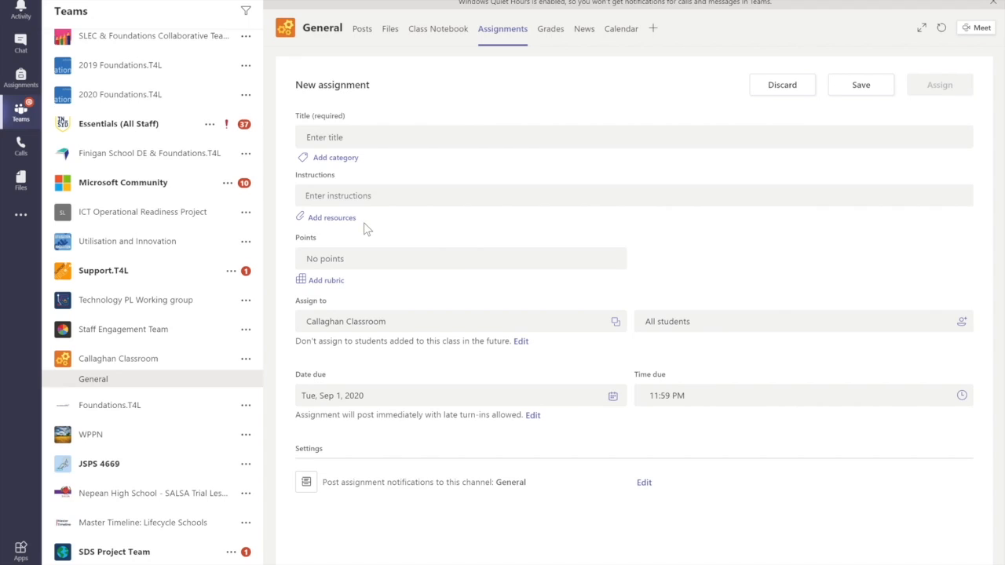
{"action": "mouse_move", "coordinate": [352, 176]}
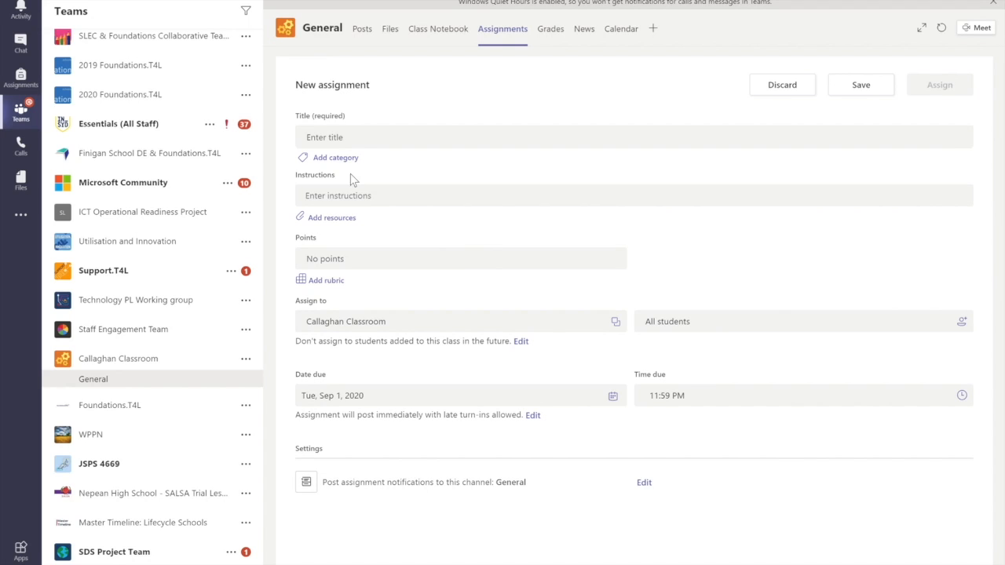
{"action": "type", "text": "Assignmen"}
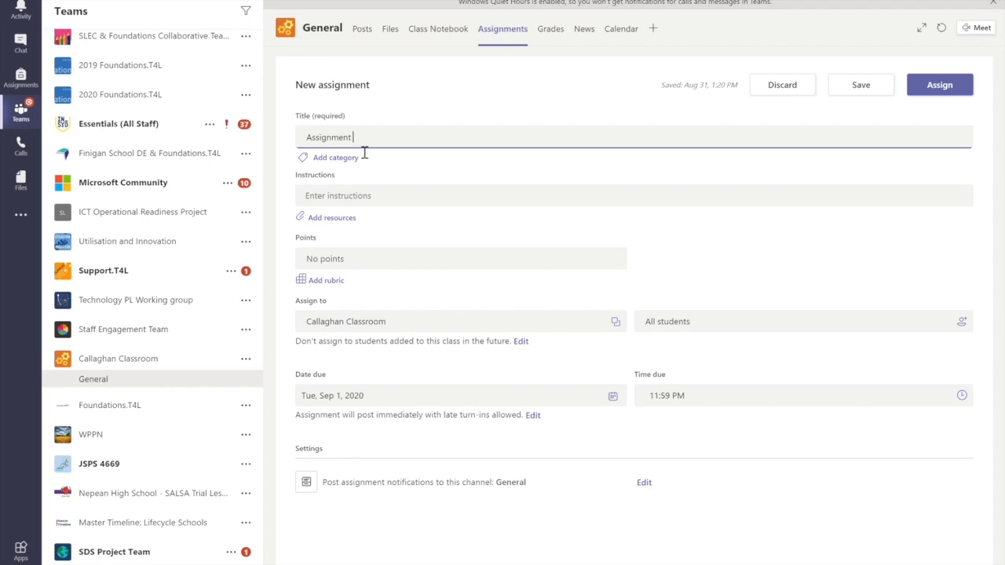
{"action": "type", "text": "task 1"}
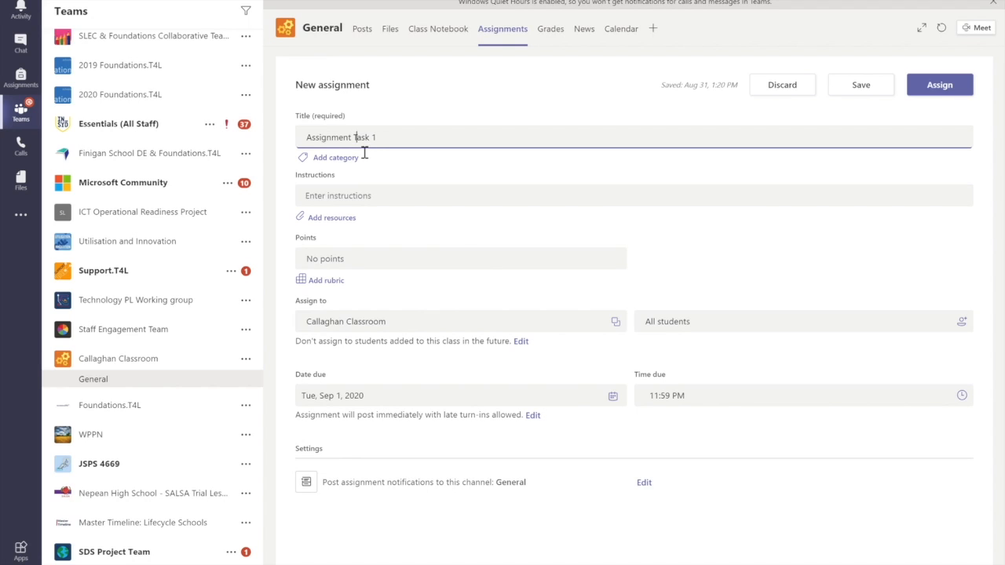
{"action": "left_click", "coordinate": [338, 194]}
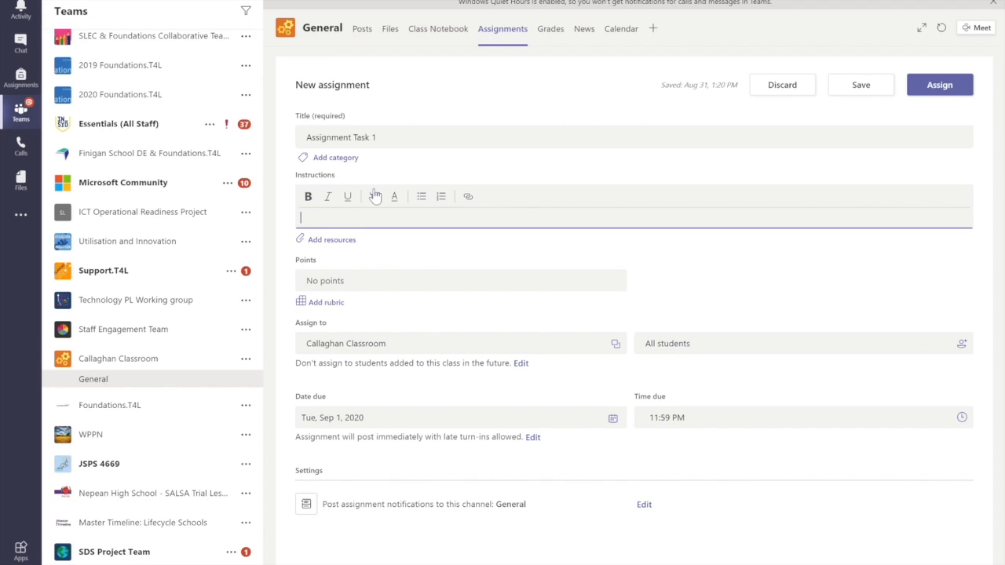
{"action": "type", "text": "Please read the assingment sheet"}
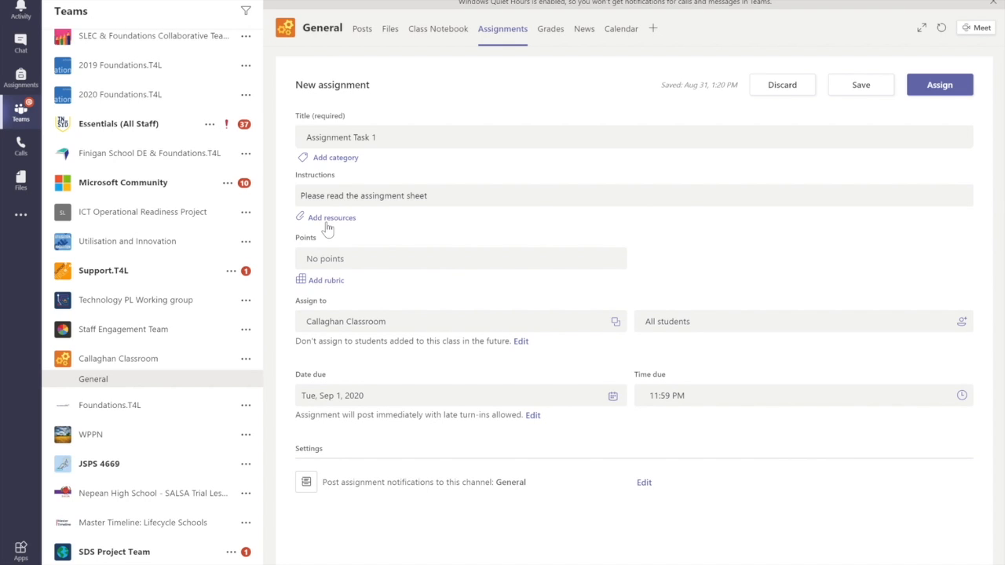
Attach the 2020 D1T1 Schools-Project Initiation Document from OneDrive's Documents > Foundations.T4L > 2020 Schools folder.
{"action": "left_click", "coordinate": [332, 217]}
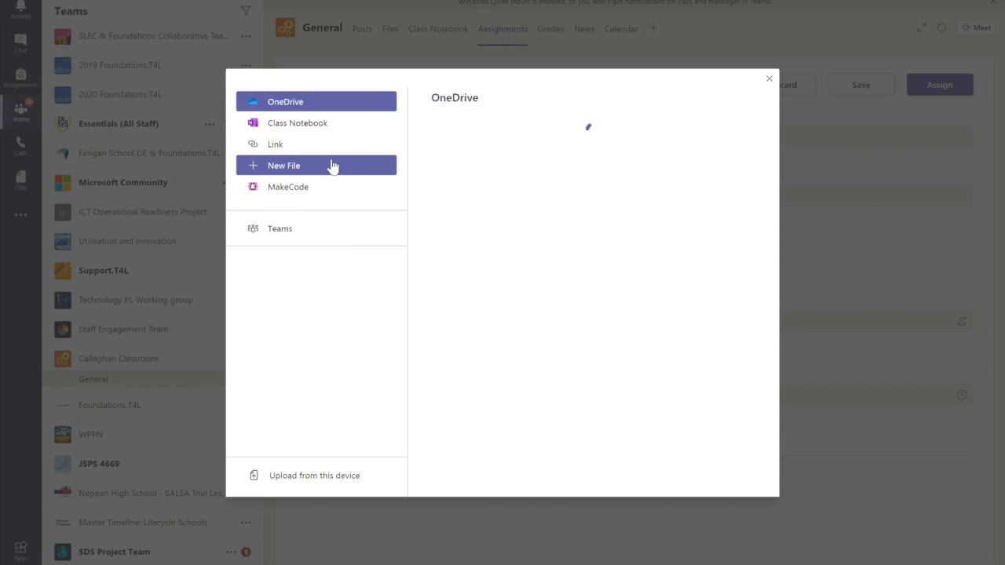
{"action": "left_click", "coordinate": [285, 100]}
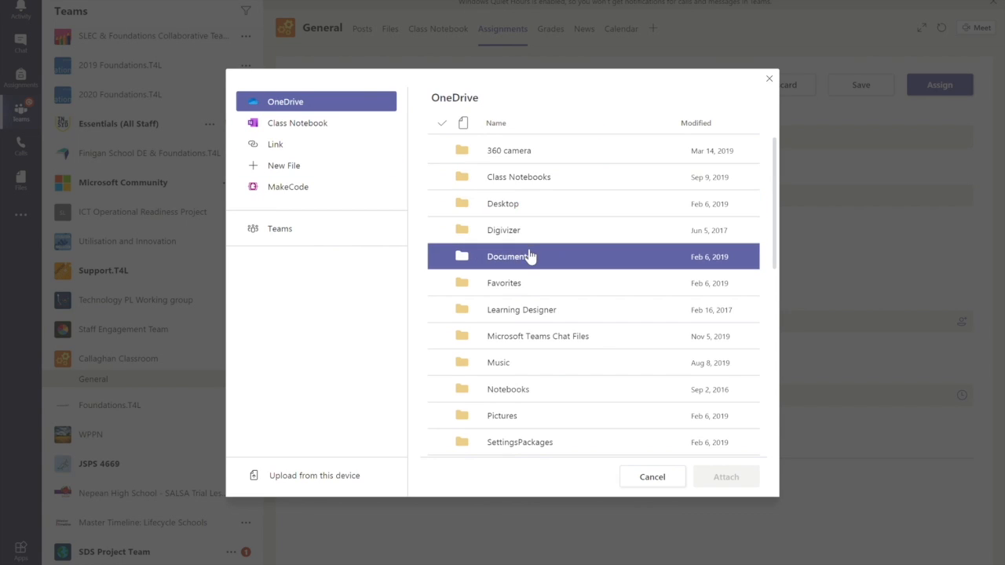
{"action": "double_click", "coordinate": [509, 256]}
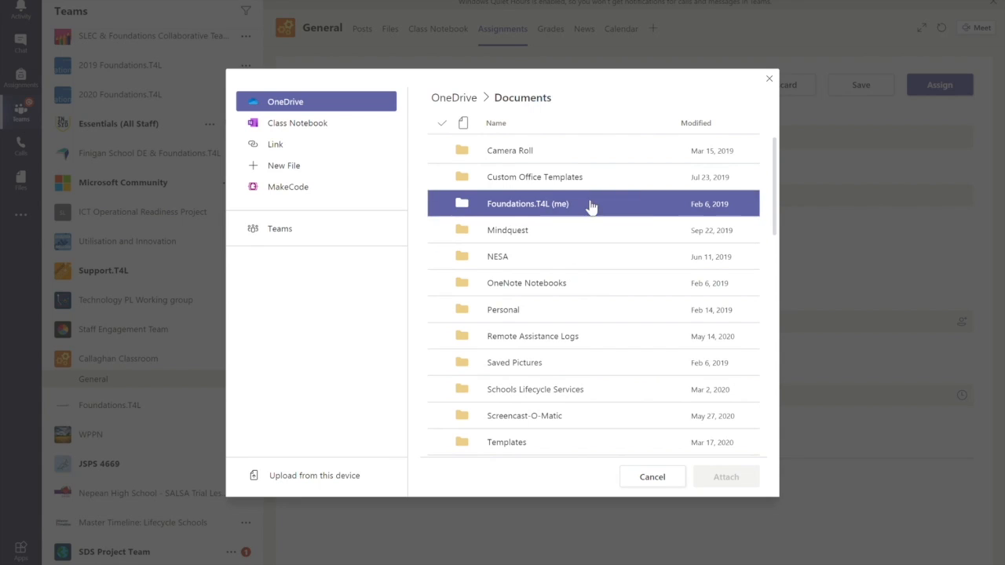
{"action": "double_click", "coordinate": [528, 204]}
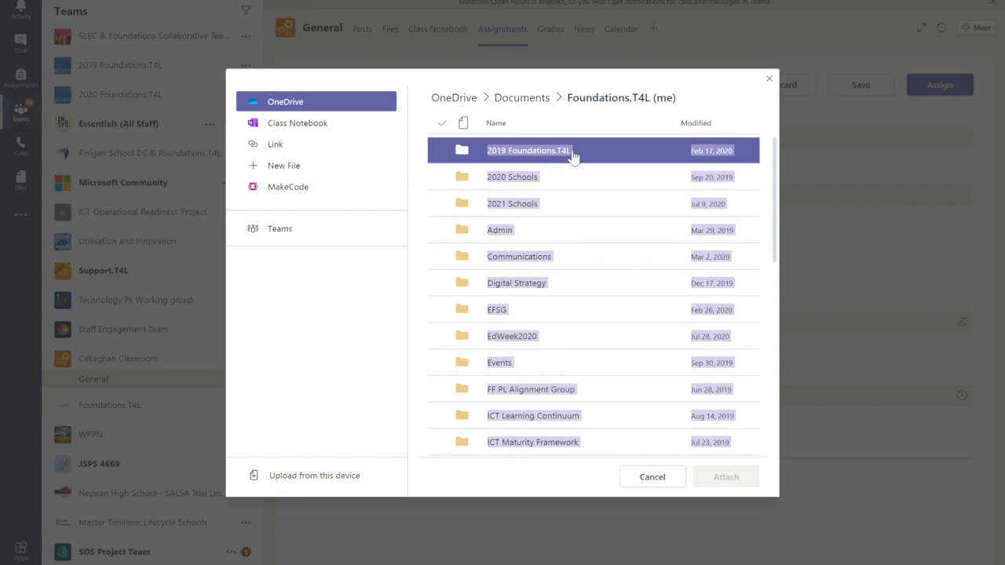
{"action": "left_click", "coordinate": [512, 176]}
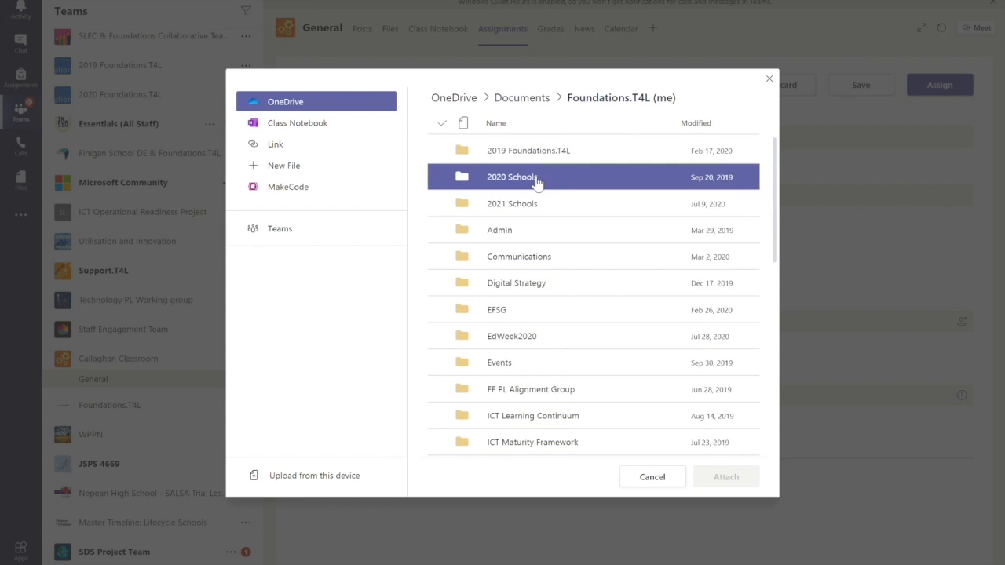
{"action": "double_click", "coordinate": [512, 176]}
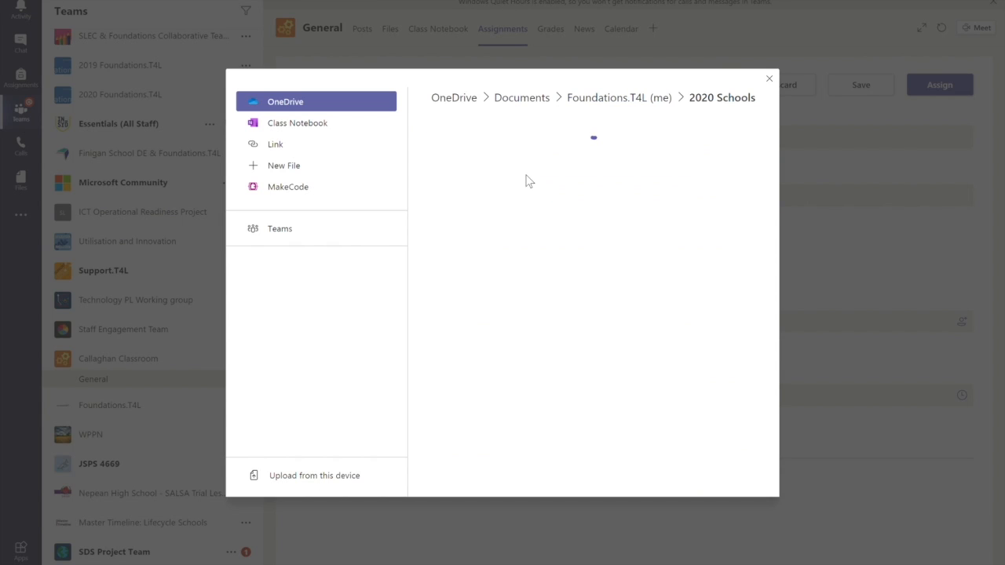
{"action": "left_click", "coordinate": [584, 336]}
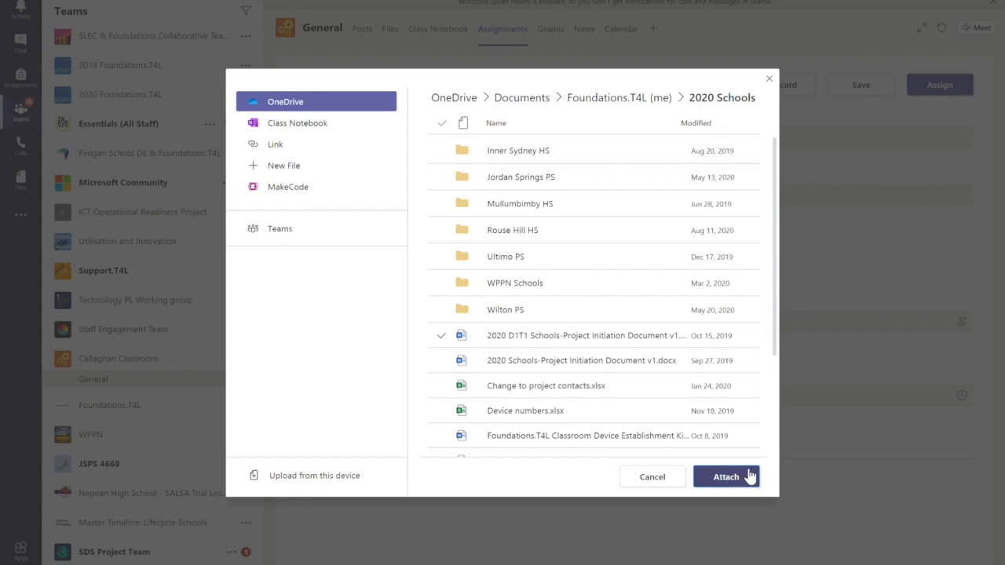
{"action": "left_click", "coordinate": [726, 477]}
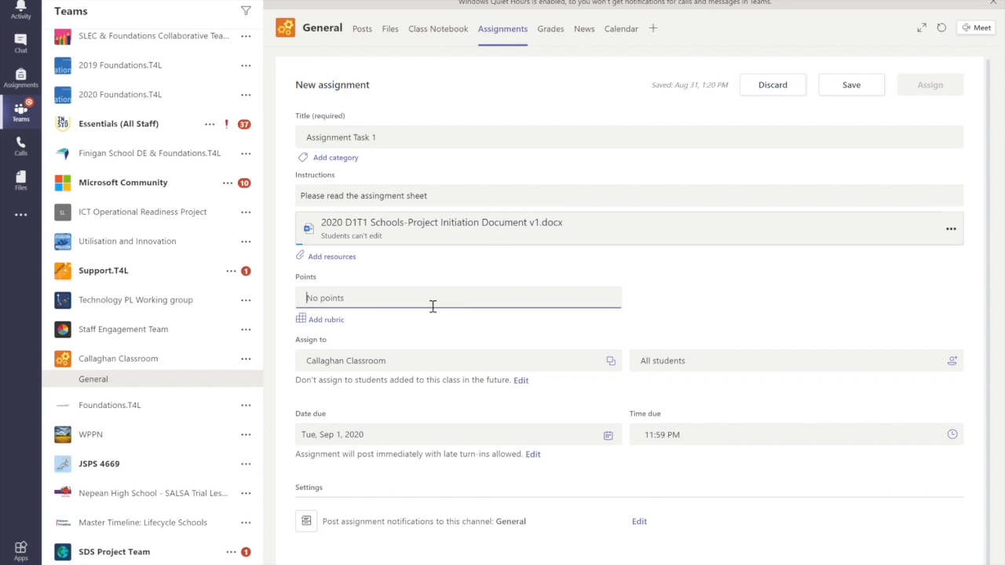
Make the assignment worth 10 points and bring up the rubric chooser.
{"action": "type", "text": "10"}
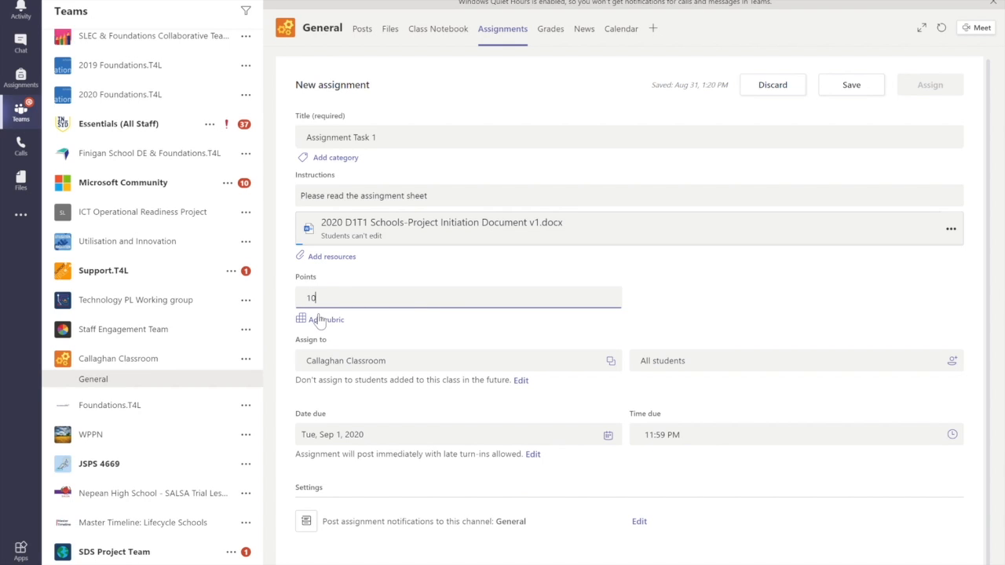
{"action": "left_click", "coordinate": [325, 320]}
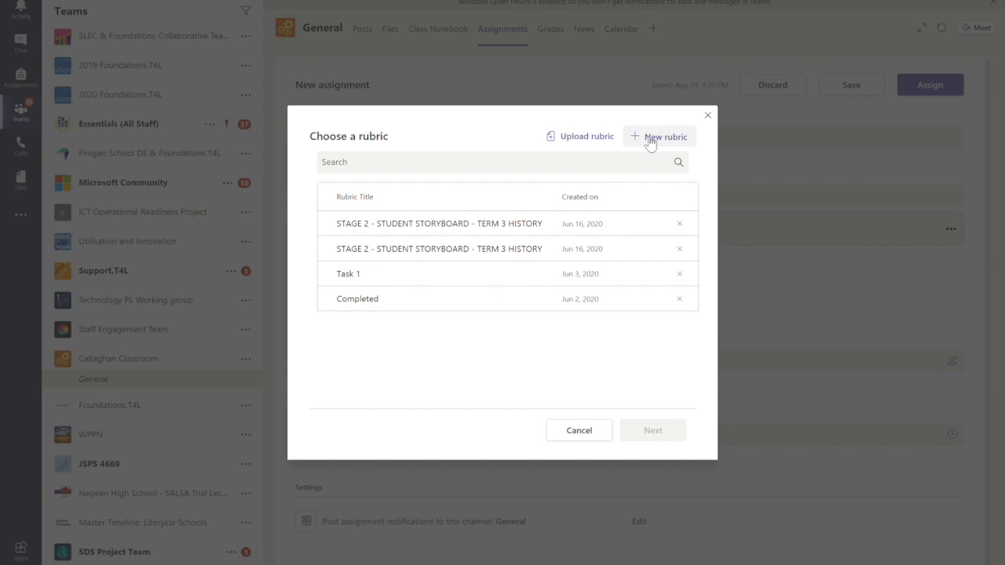
Start a new rubric named 'Marking Criteria - Task 1'.
{"action": "left_click", "coordinate": [664, 137]}
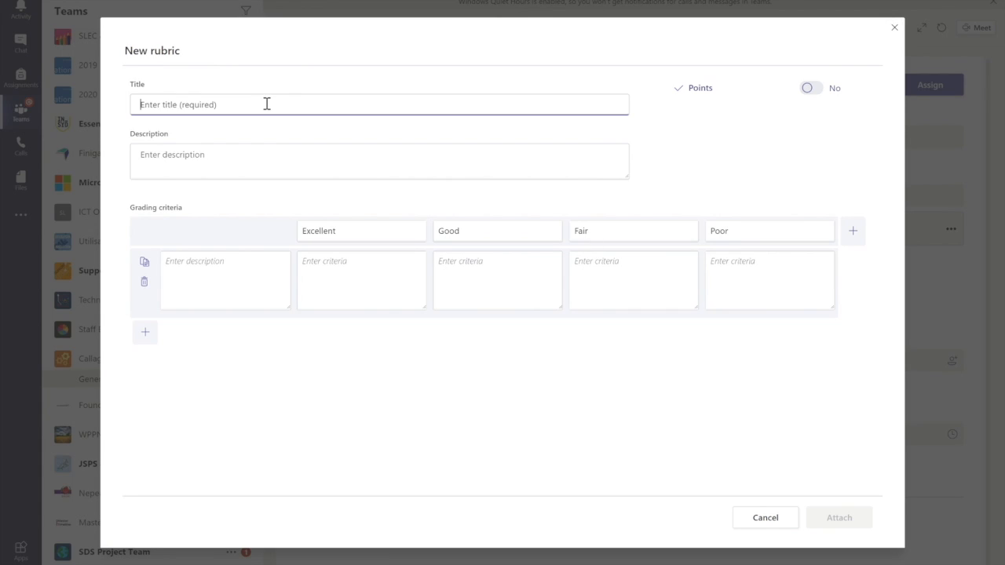
{"action": "type", "text": "Mark"}
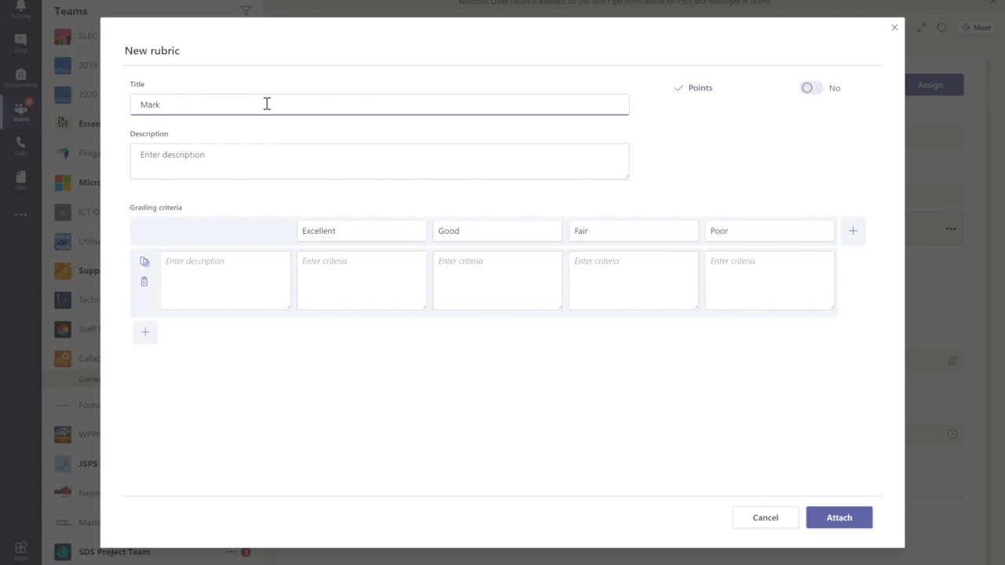
{"action": "type", "text": "ing Criteria -"}
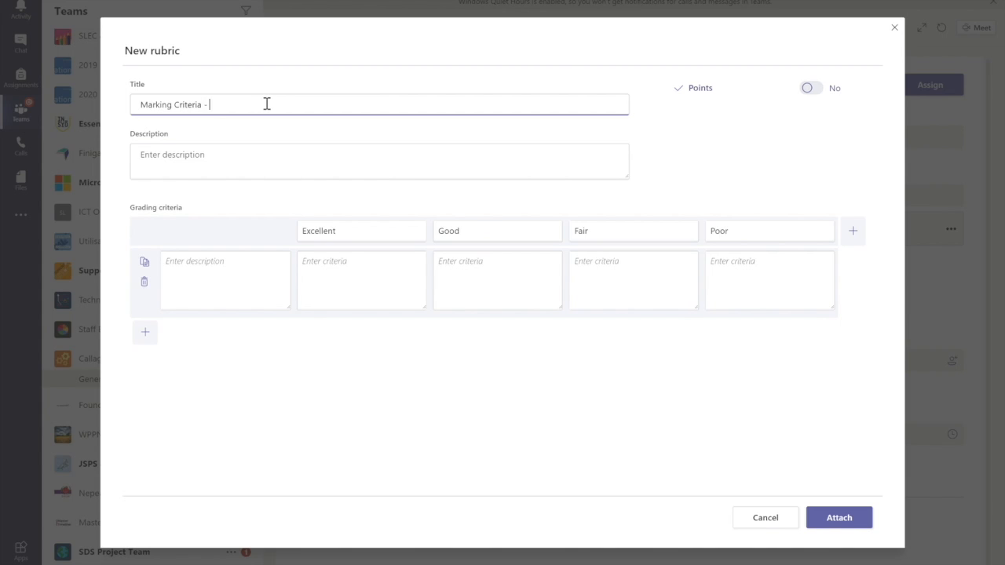
{"action": "type", "text": "Task 1"}
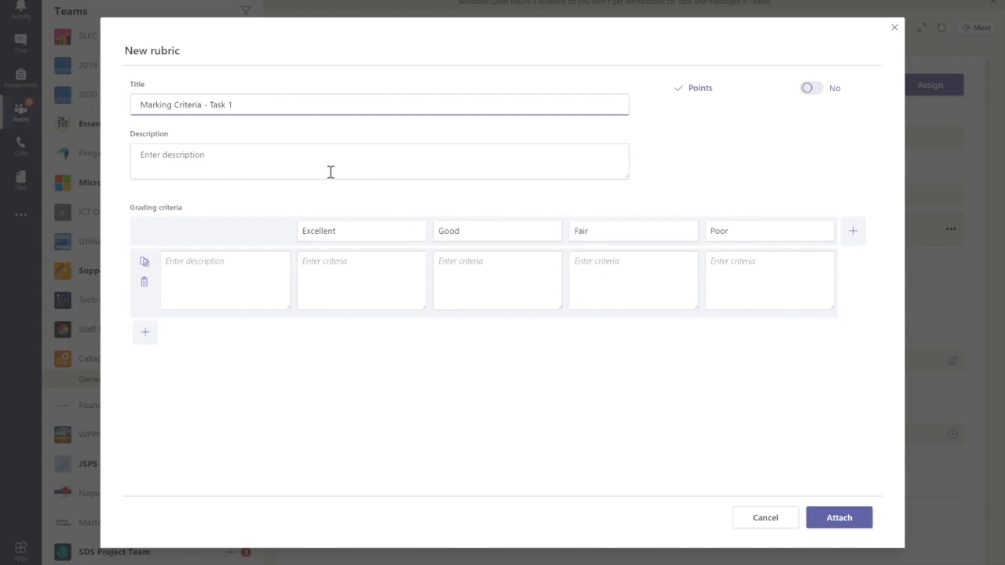
{"action": "left_click", "coordinate": [362, 229]}
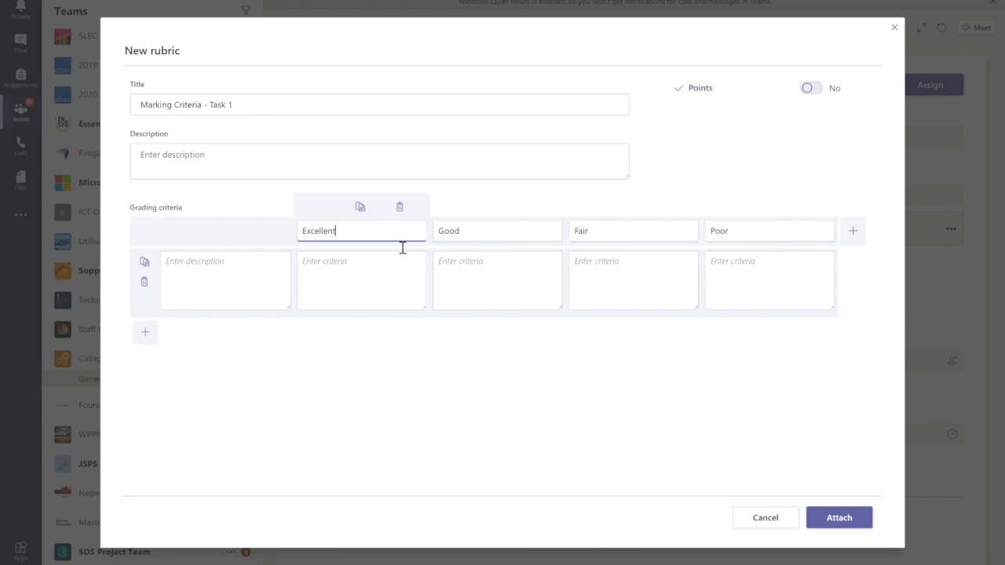
Give the Presentation criterion five levels scored 5 to 1: Excellent, Good, Satisfactory, Poor, Incomplete.
{"action": "left_click", "coordinate": [226, 279]}
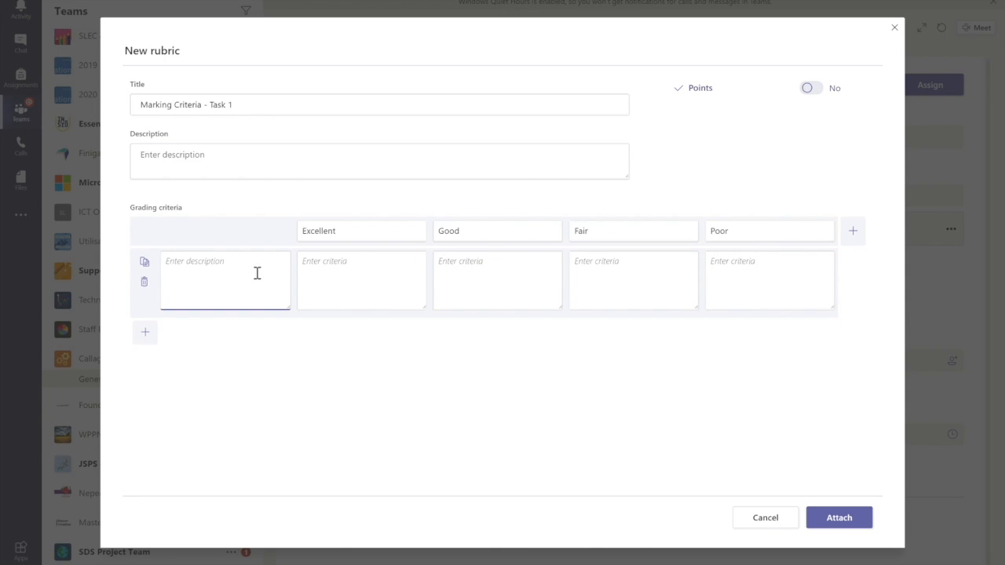
{"action": "type", "text": "Presn"}
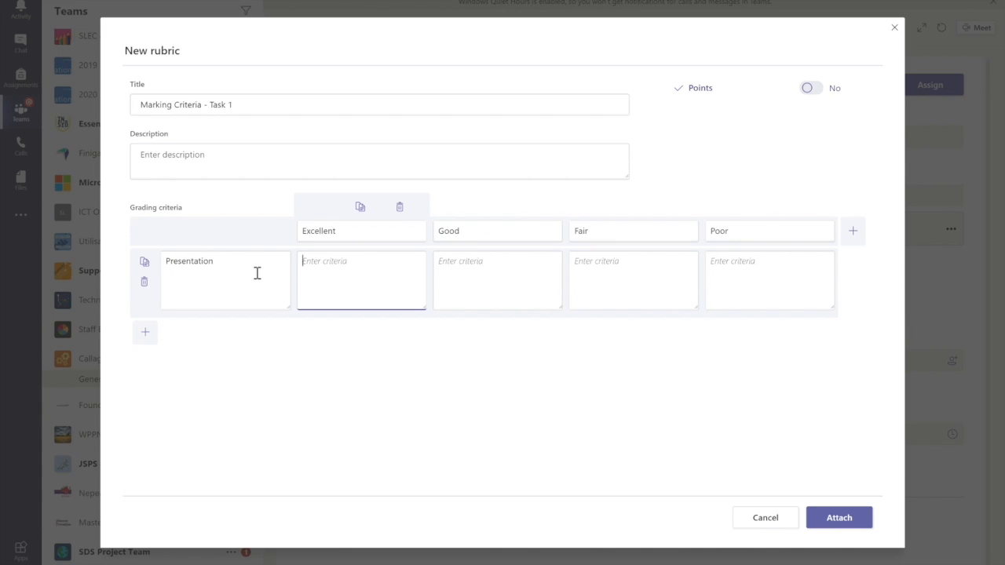
{"action": "type", "text": "Excellent"}
{"action": "left_click", "coordinate": [363, 231]}
{"action": "type", "text": "5"}
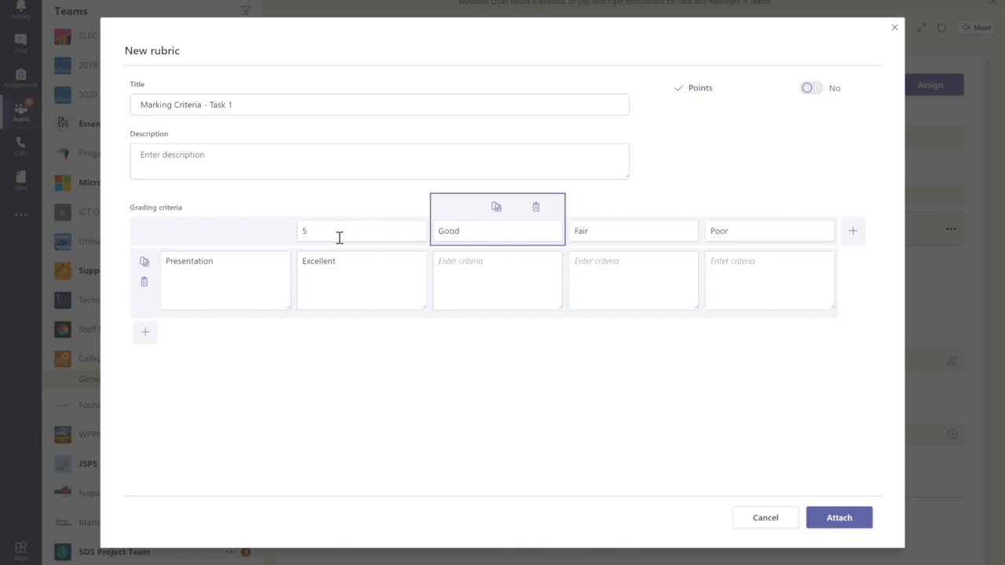
{"action": "type", "text": "4"}
{"action": "left_click", "coordinate": [769, 231]}
{"action": "type", "text": "2"}
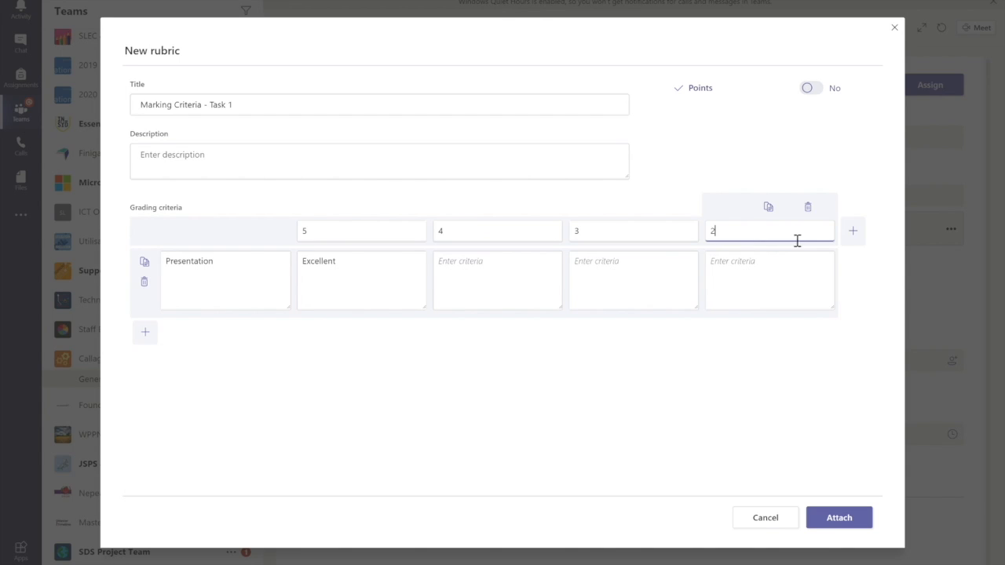
{"action": "left_click", "coordinate": [853, 231]}
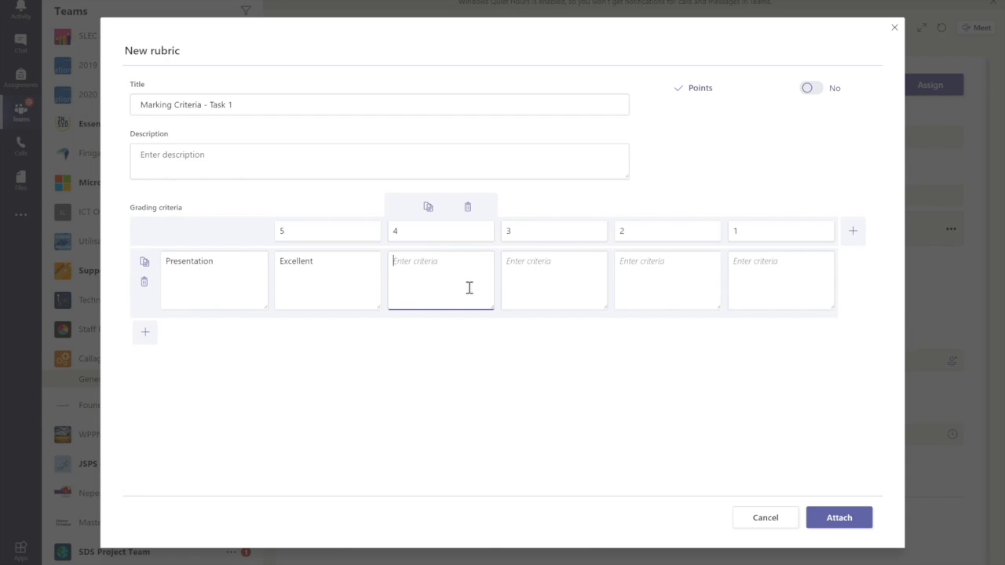
{"action": "type", "text": "Satisfactory"}
{"action": "left_click", "coordinate": [782, 281]}
{"action": "type", "text": "Incomplete"}
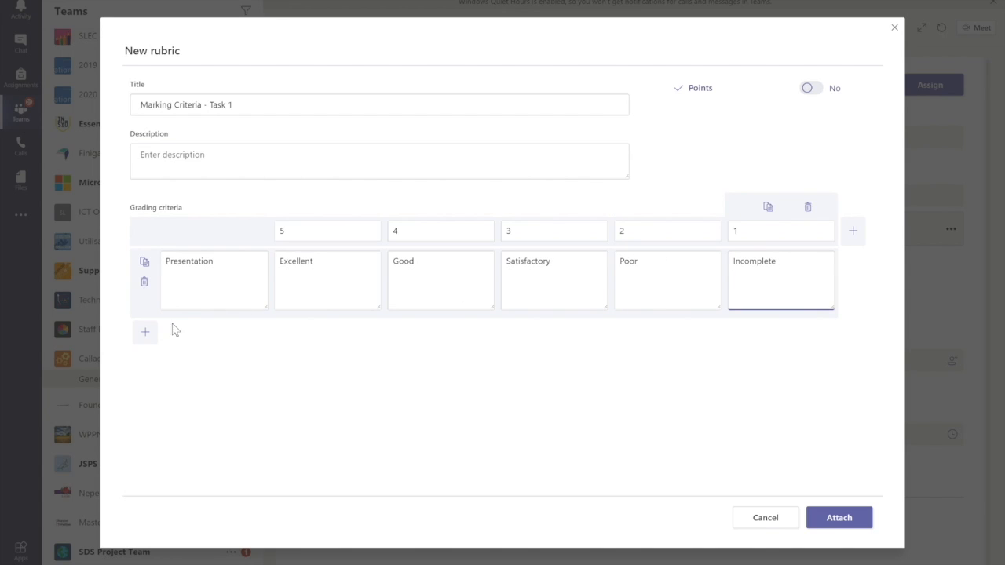
Add a Vocab criterion with Excellent, Good, Satisfactory, Poor and Incomplete descriptions, then attach the rubric.
{"action": "left_click", "coordinate": [145, 331]}
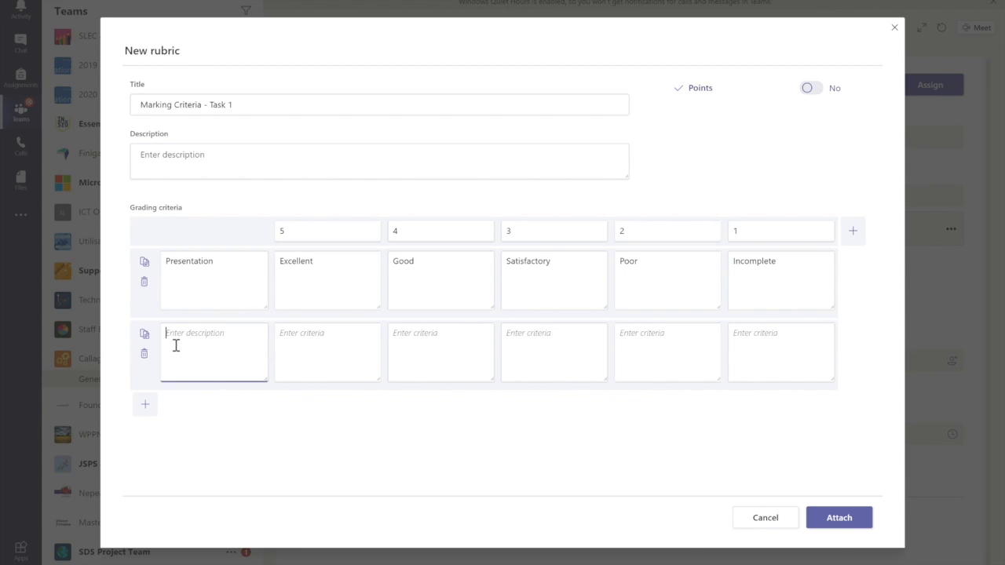
{"action": "type", "text": "Vocab"}
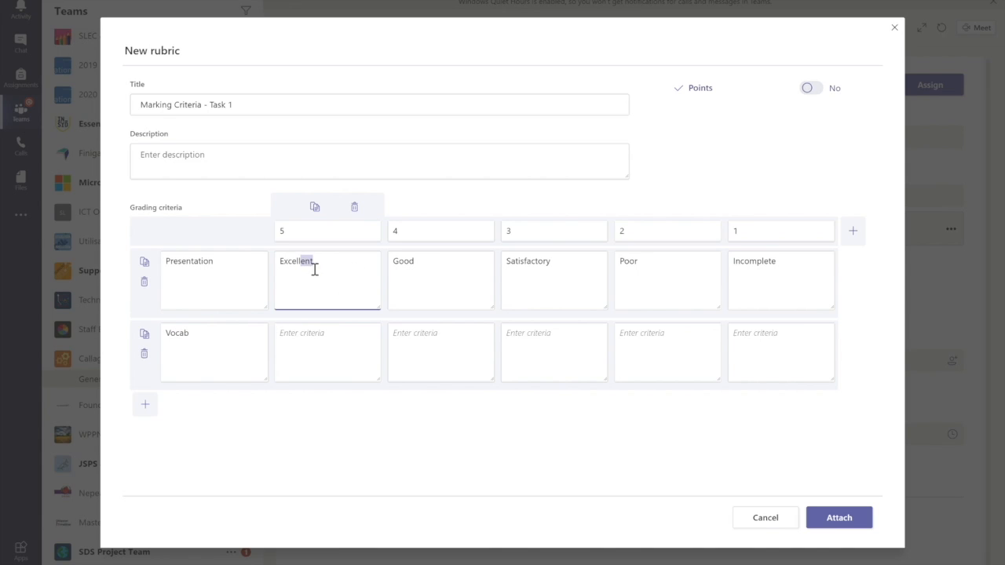
{"action": "type", "text": "Excellent"}
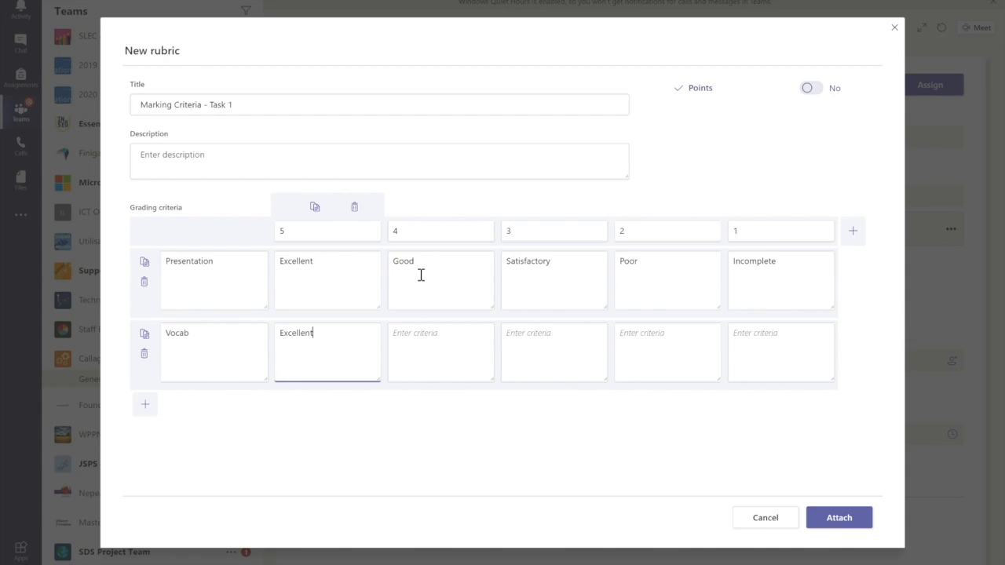
{"action": "type", "text": "Good"}
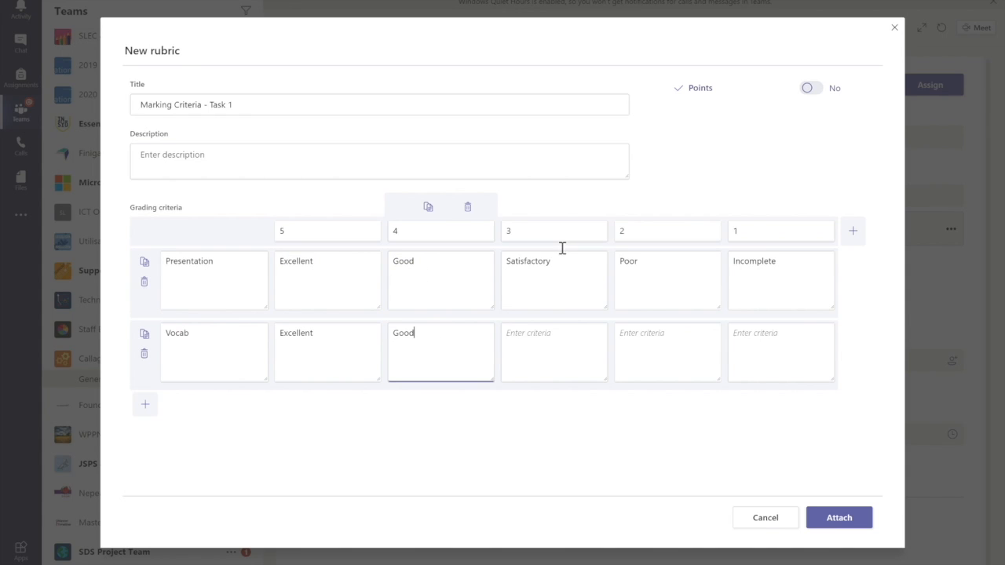
{"action": "type", "text": "Satisfactory"}
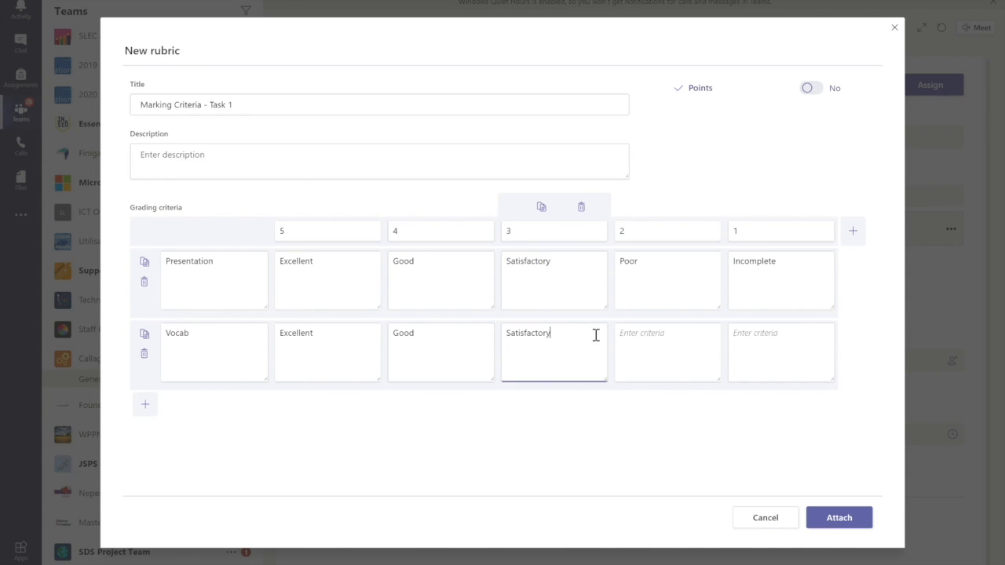
{"action": "left_click", "coordinate": [666, 352]}
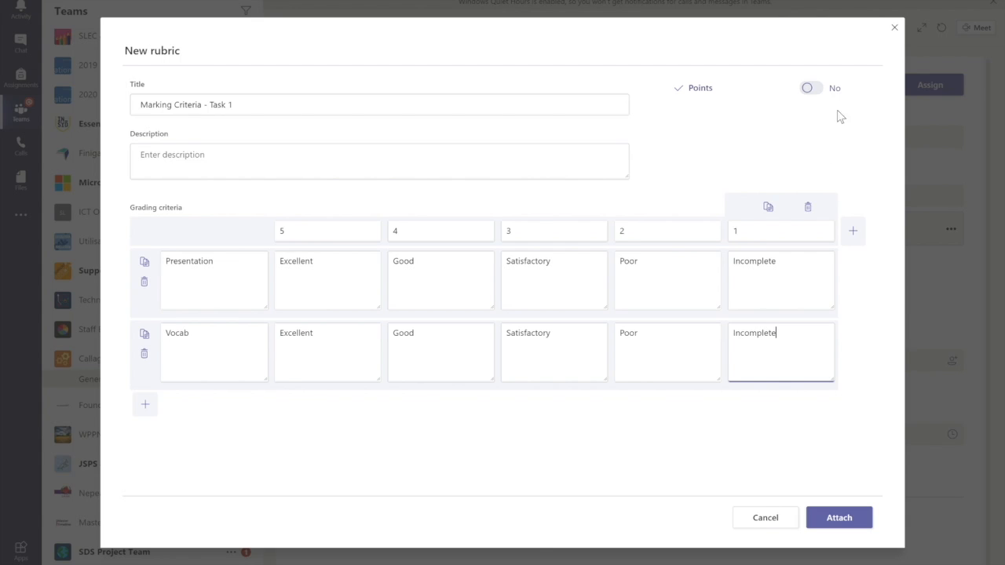
{"action": "left_click", "coordinate": [839, 518]}
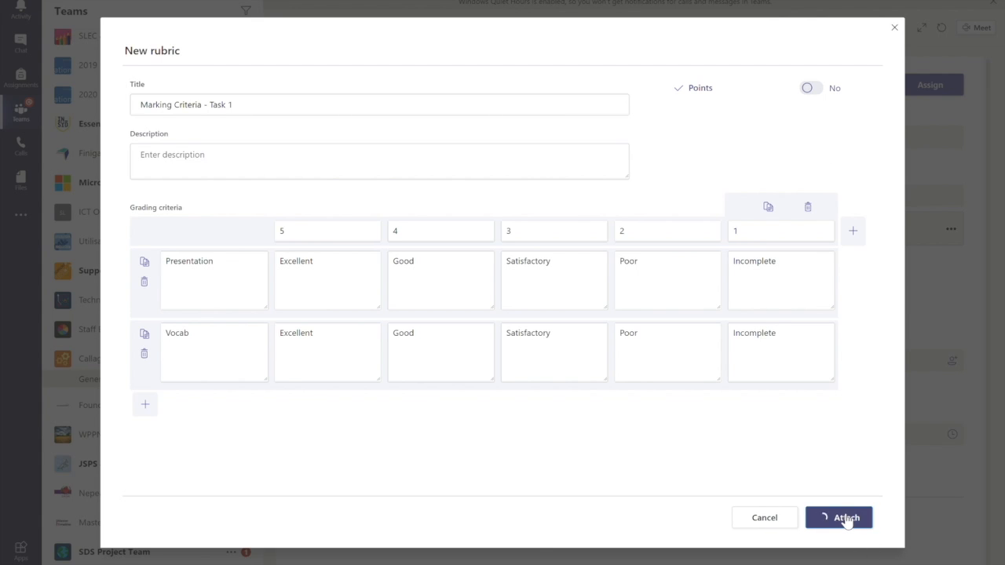
Confirm attaching the 'Marking Criteria - Task 1' rubric so it appears in the Points field.
{"action": "left_click", "coordinate": [839, 518]}
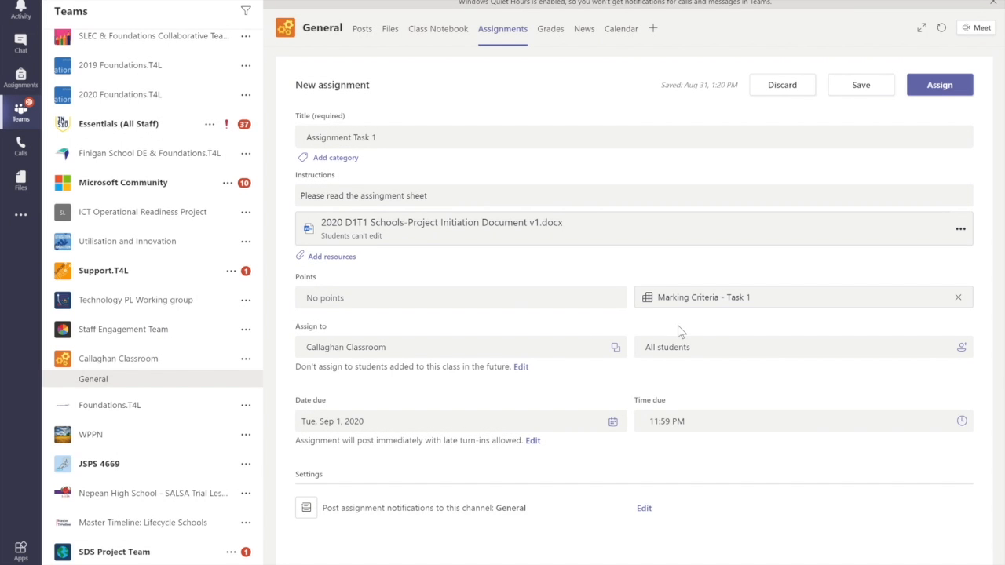
{"action": "mouse_move", "coordinate": [644, 338]}
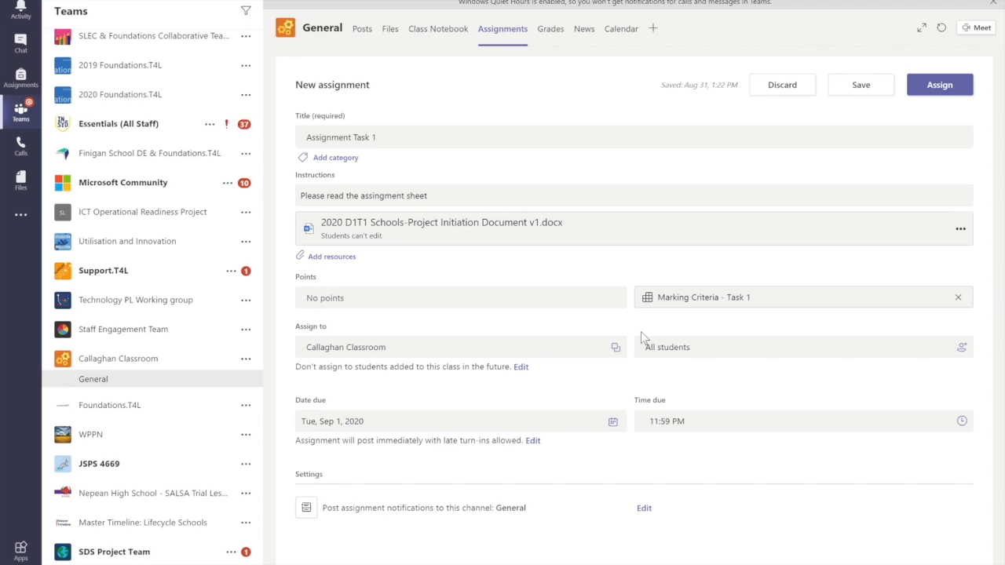
{"action": "mouse_move", "coordinate": [747, 352]}
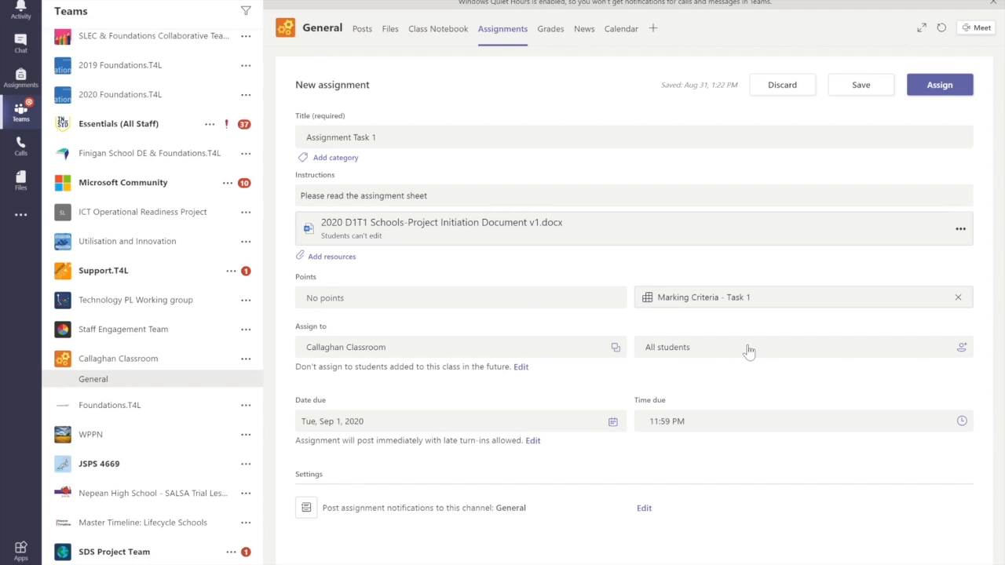
{"action": "mouse_move", "coordinate": [669, 347]}
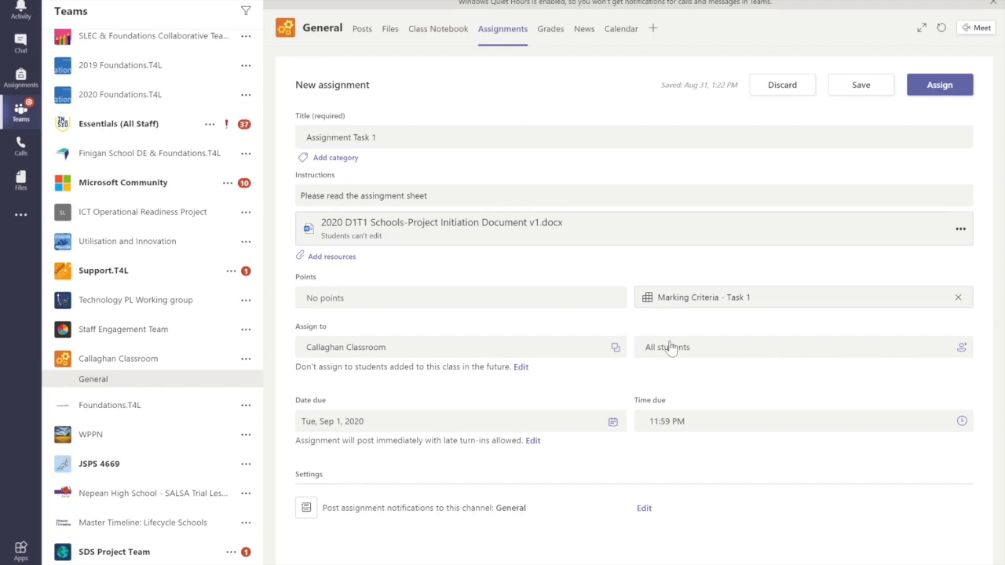
{"action": "mouse_move", "coordinate": [534, 349]}
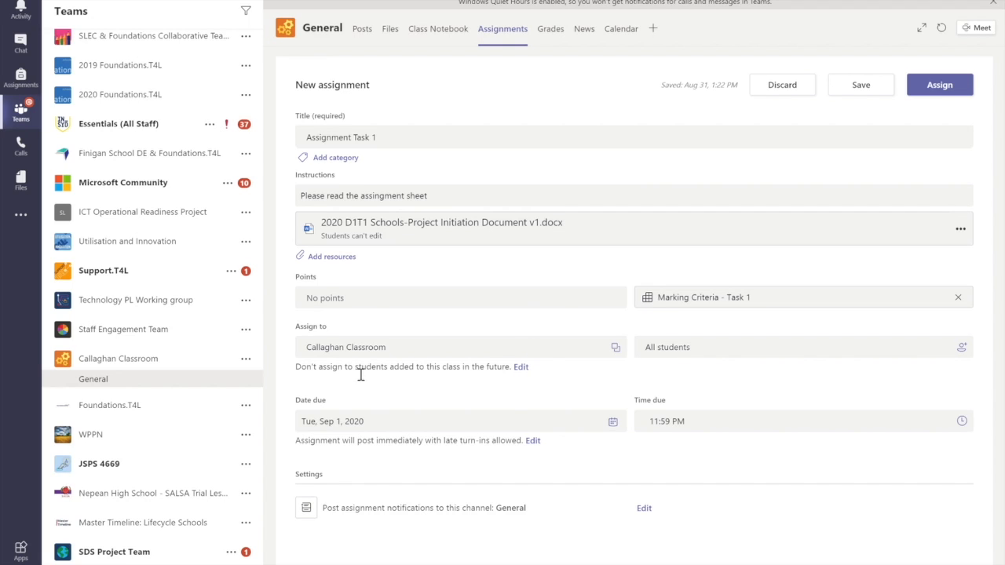
{"action": "mouse_move", "coordinate": [522, 369]}
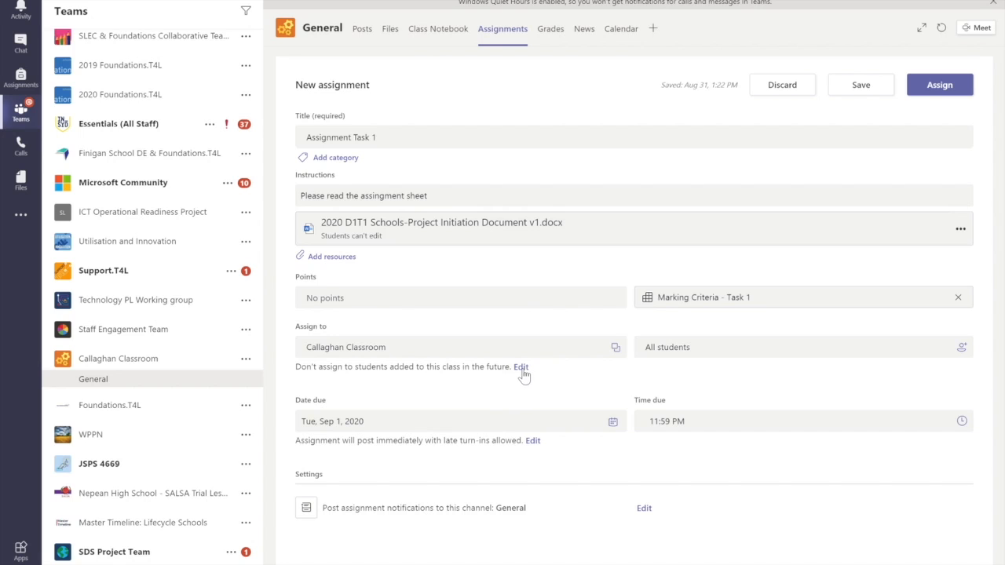
Assign to all students added in the future and set the due date to Wed, Sep 30, 2020.
{"action": "left_click", "coordinate": [522, 368]}
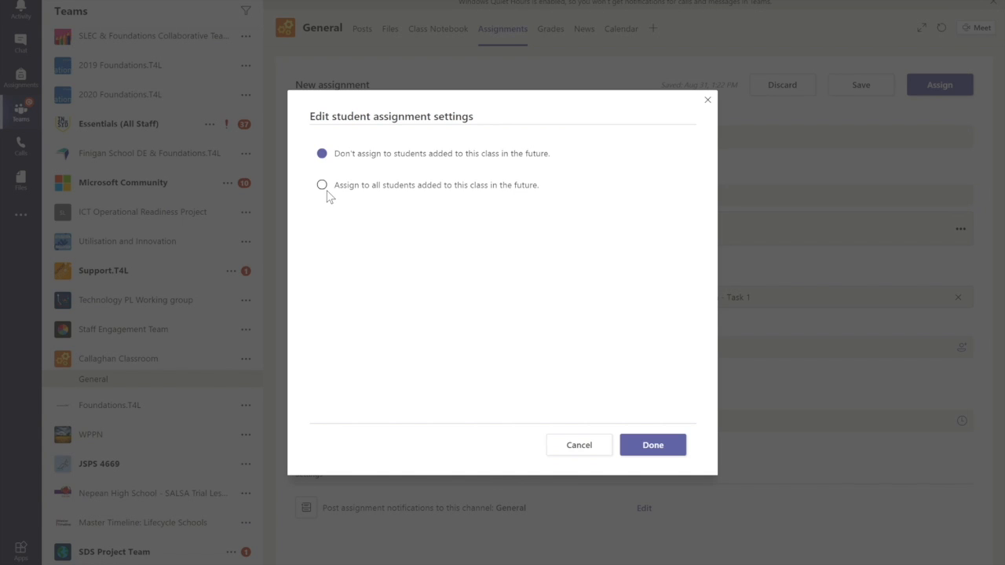
{"action": "left_click", "coordinate": [320, 186]}
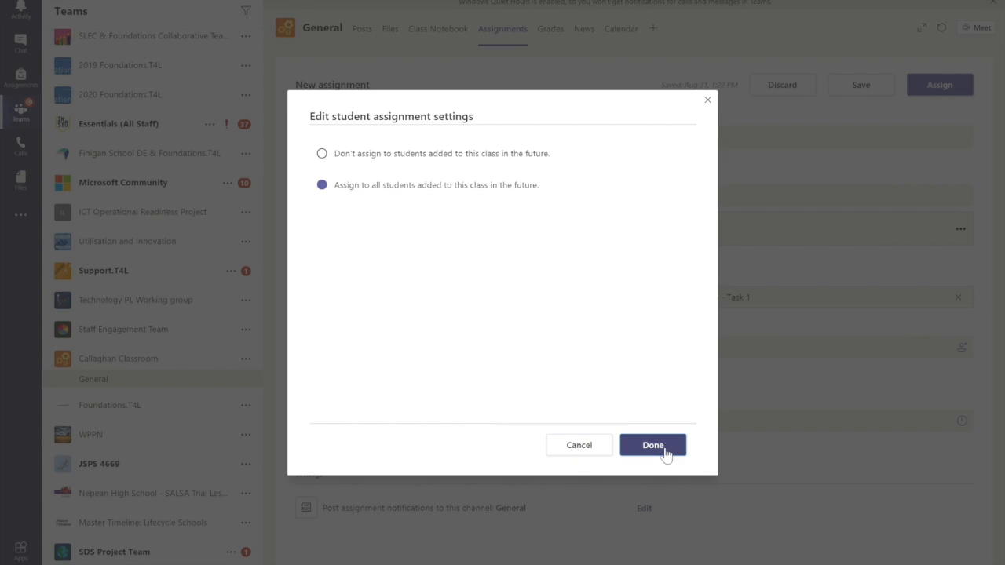
{"action": "left_click", "coordinate": [653, 446]}
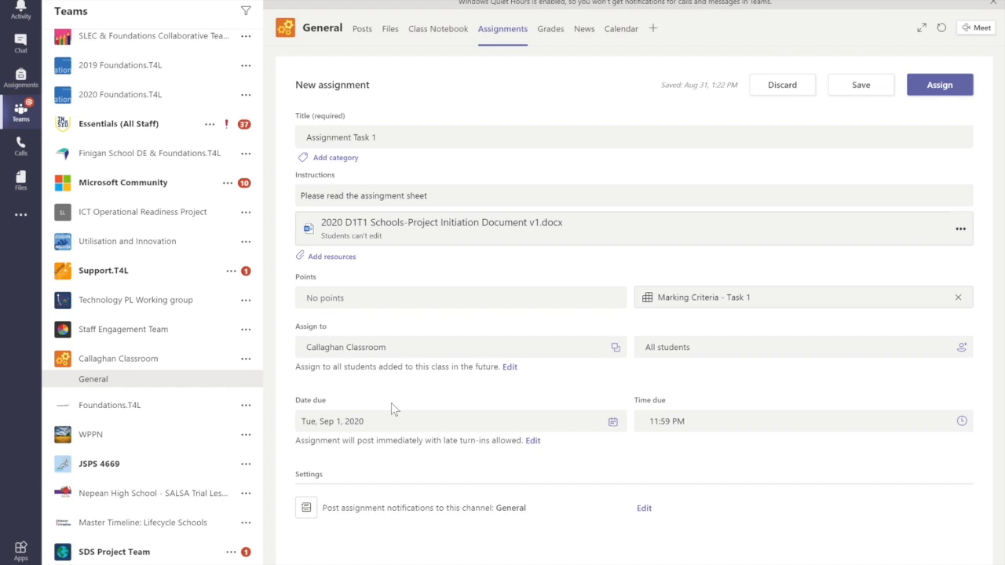
{"action": "left_click", "coordinate": [353, 421]}
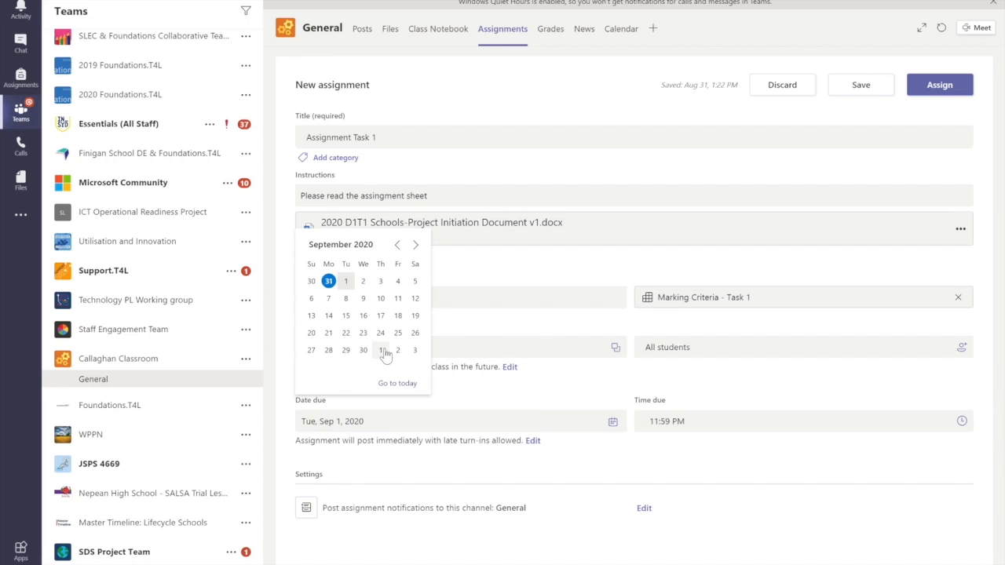
{"action": "left_click", "coordinate": [380, 350]}
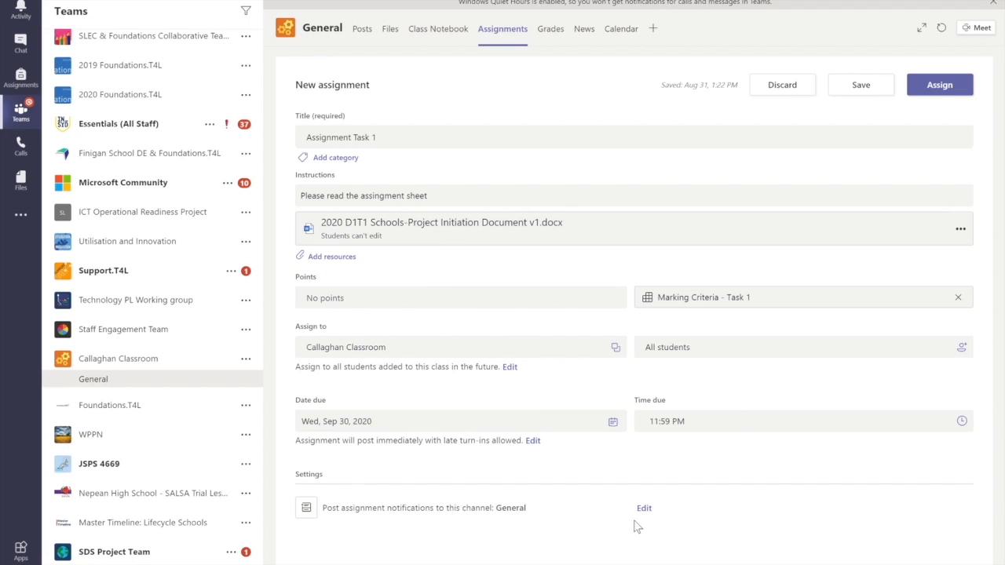
{"action": "mouse_move", "coordinate": [554, 512]}
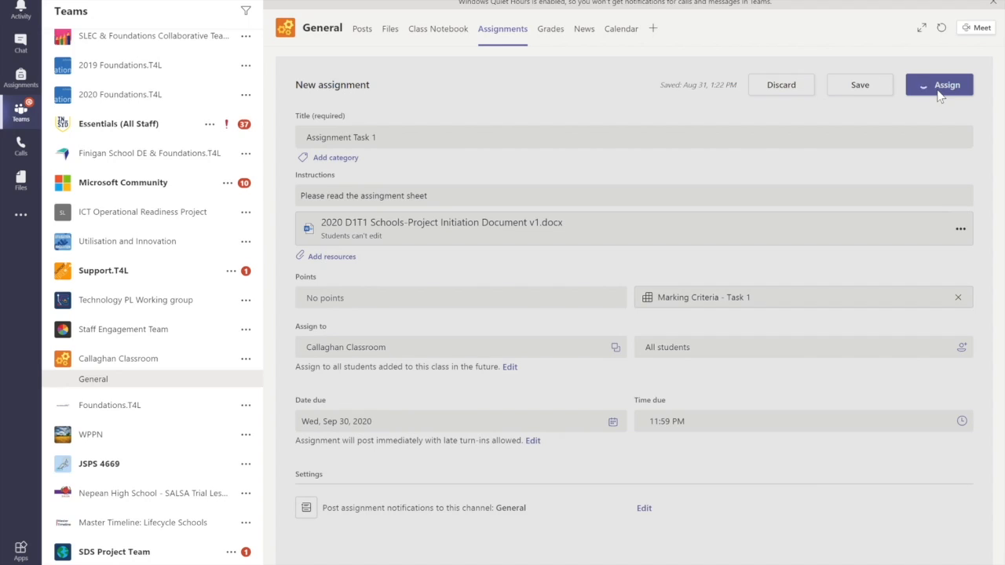
Publish the assignment and open Assignment Task 1 from the Assigned list to view student status.
{"action": "left_click", "coordinate": [946, 85]}
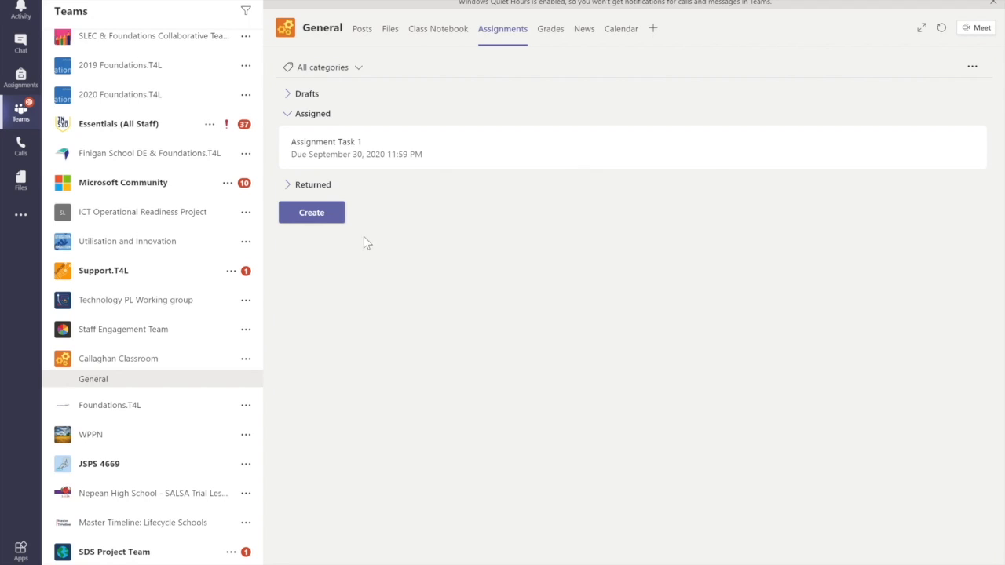
{"action": "mouse_move", "coordinate": [471, 49]}
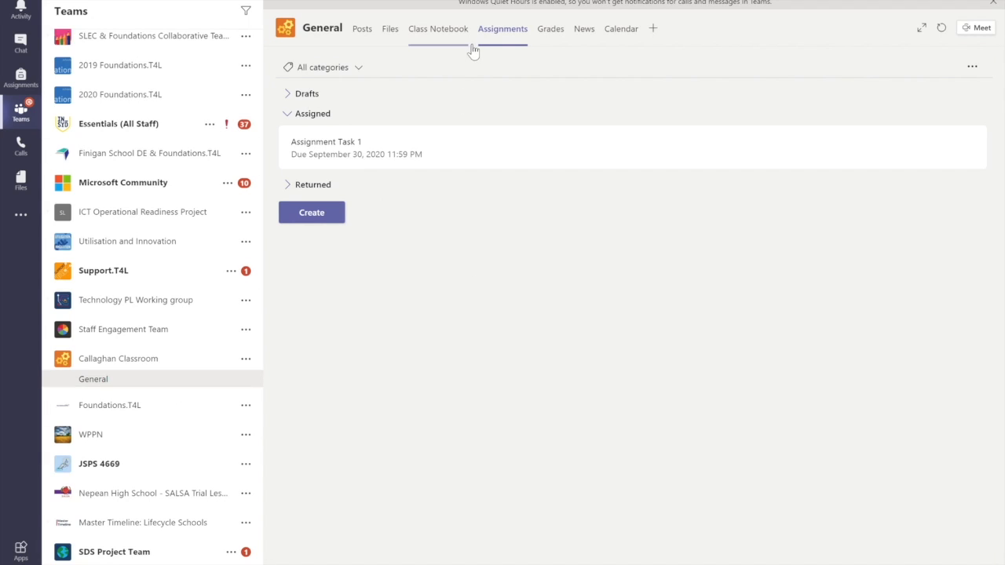
{"action": "left_click", "coordinate": [325, 148]}
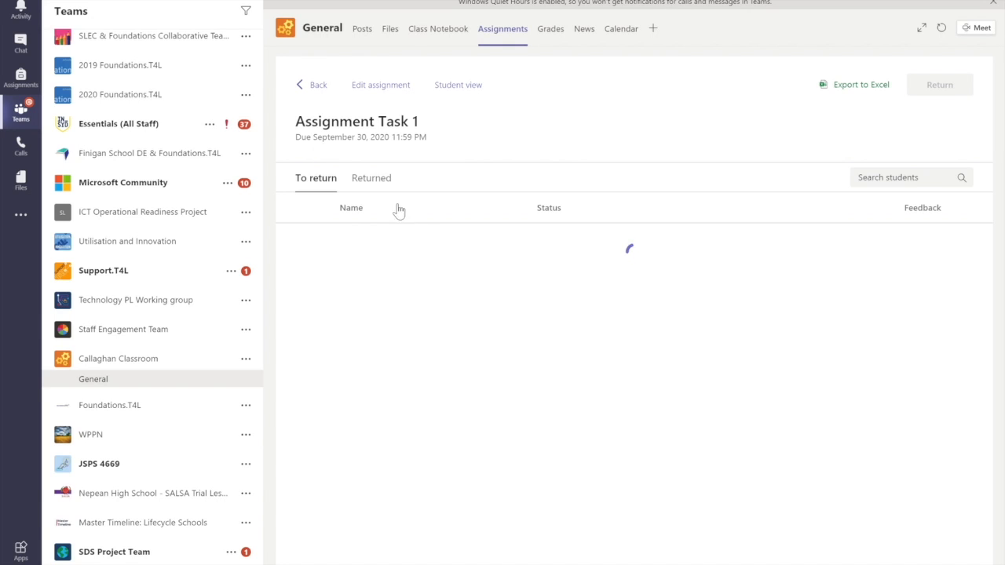
{"action": "mouse_move", "coordinate": [548, 295]}
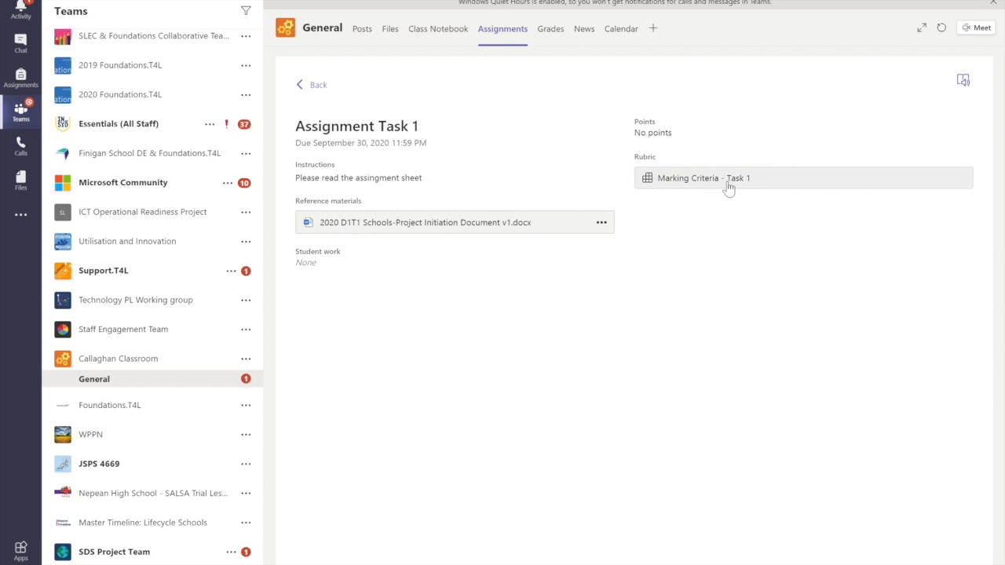
{"action": "mouse_move", "coordinate": [463, 204]}
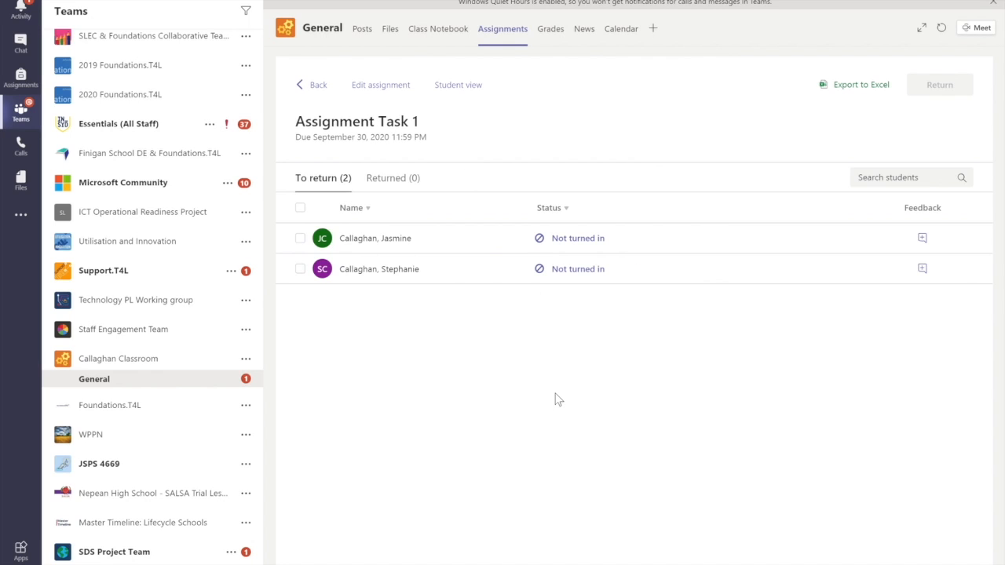
{"action": "mouse_move", "coordinate": [829, 487]}
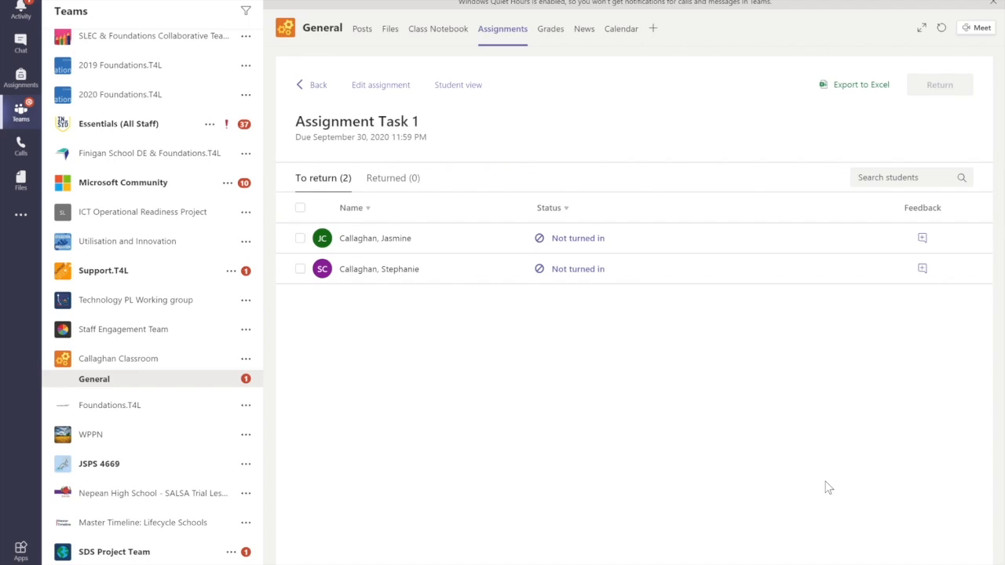
{"action": "mouse_move", "coordinate": [924, 216]}
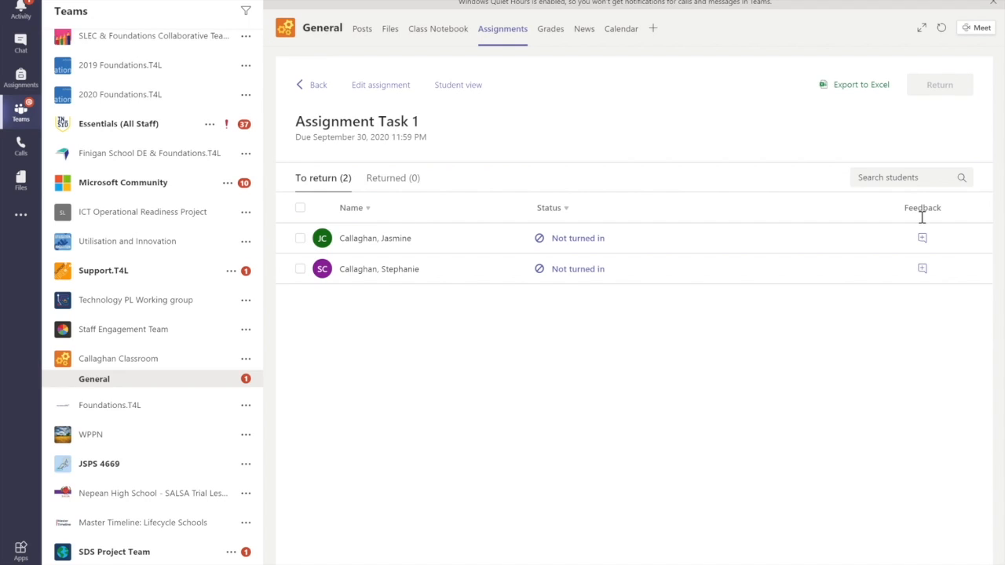
{"action": "mouse_move", "coordinate": [940, 274]}
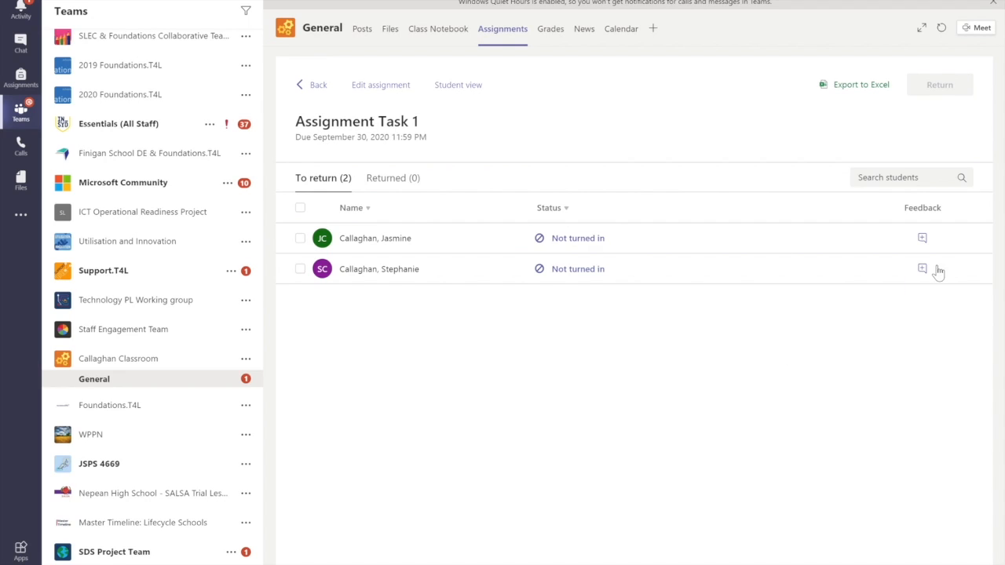